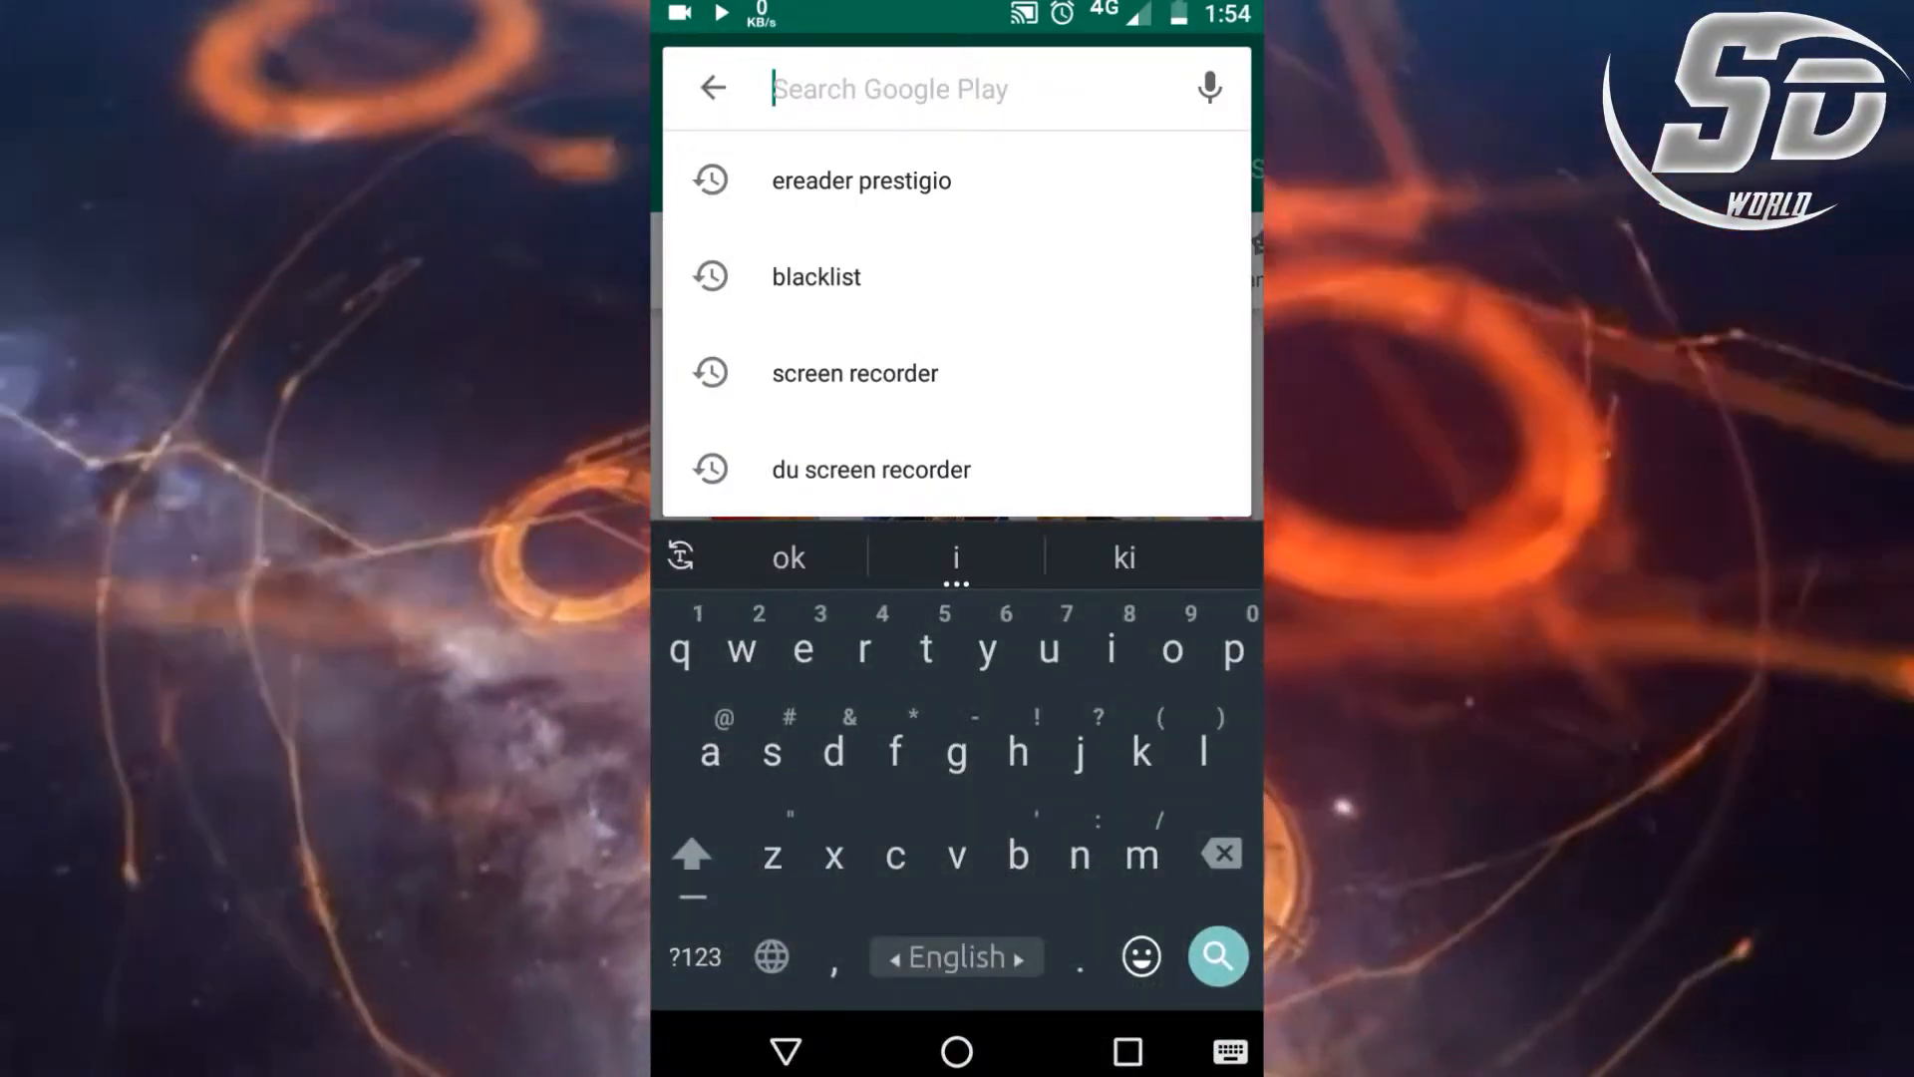
Step: Search Play Store for 'ereader' and launch eReader Prestigio: Book Reader
type("e")
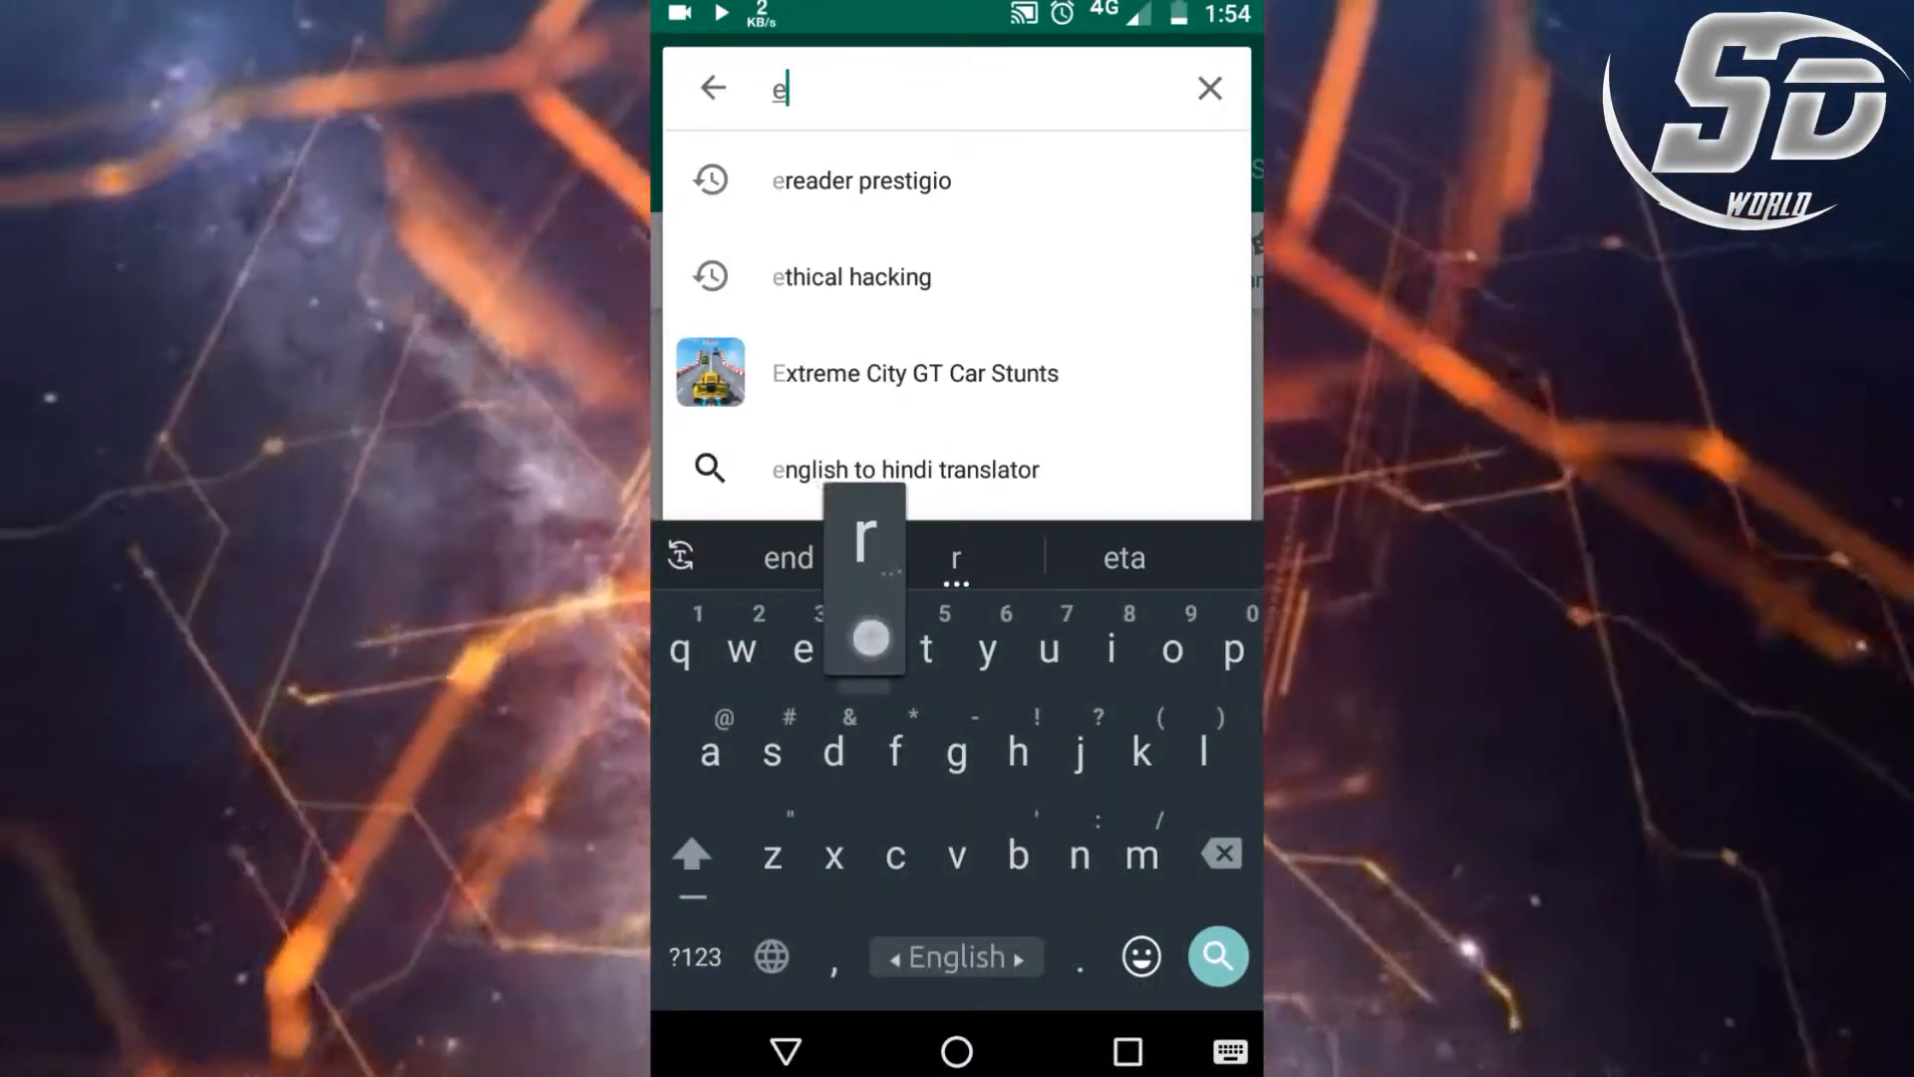
type("reade")
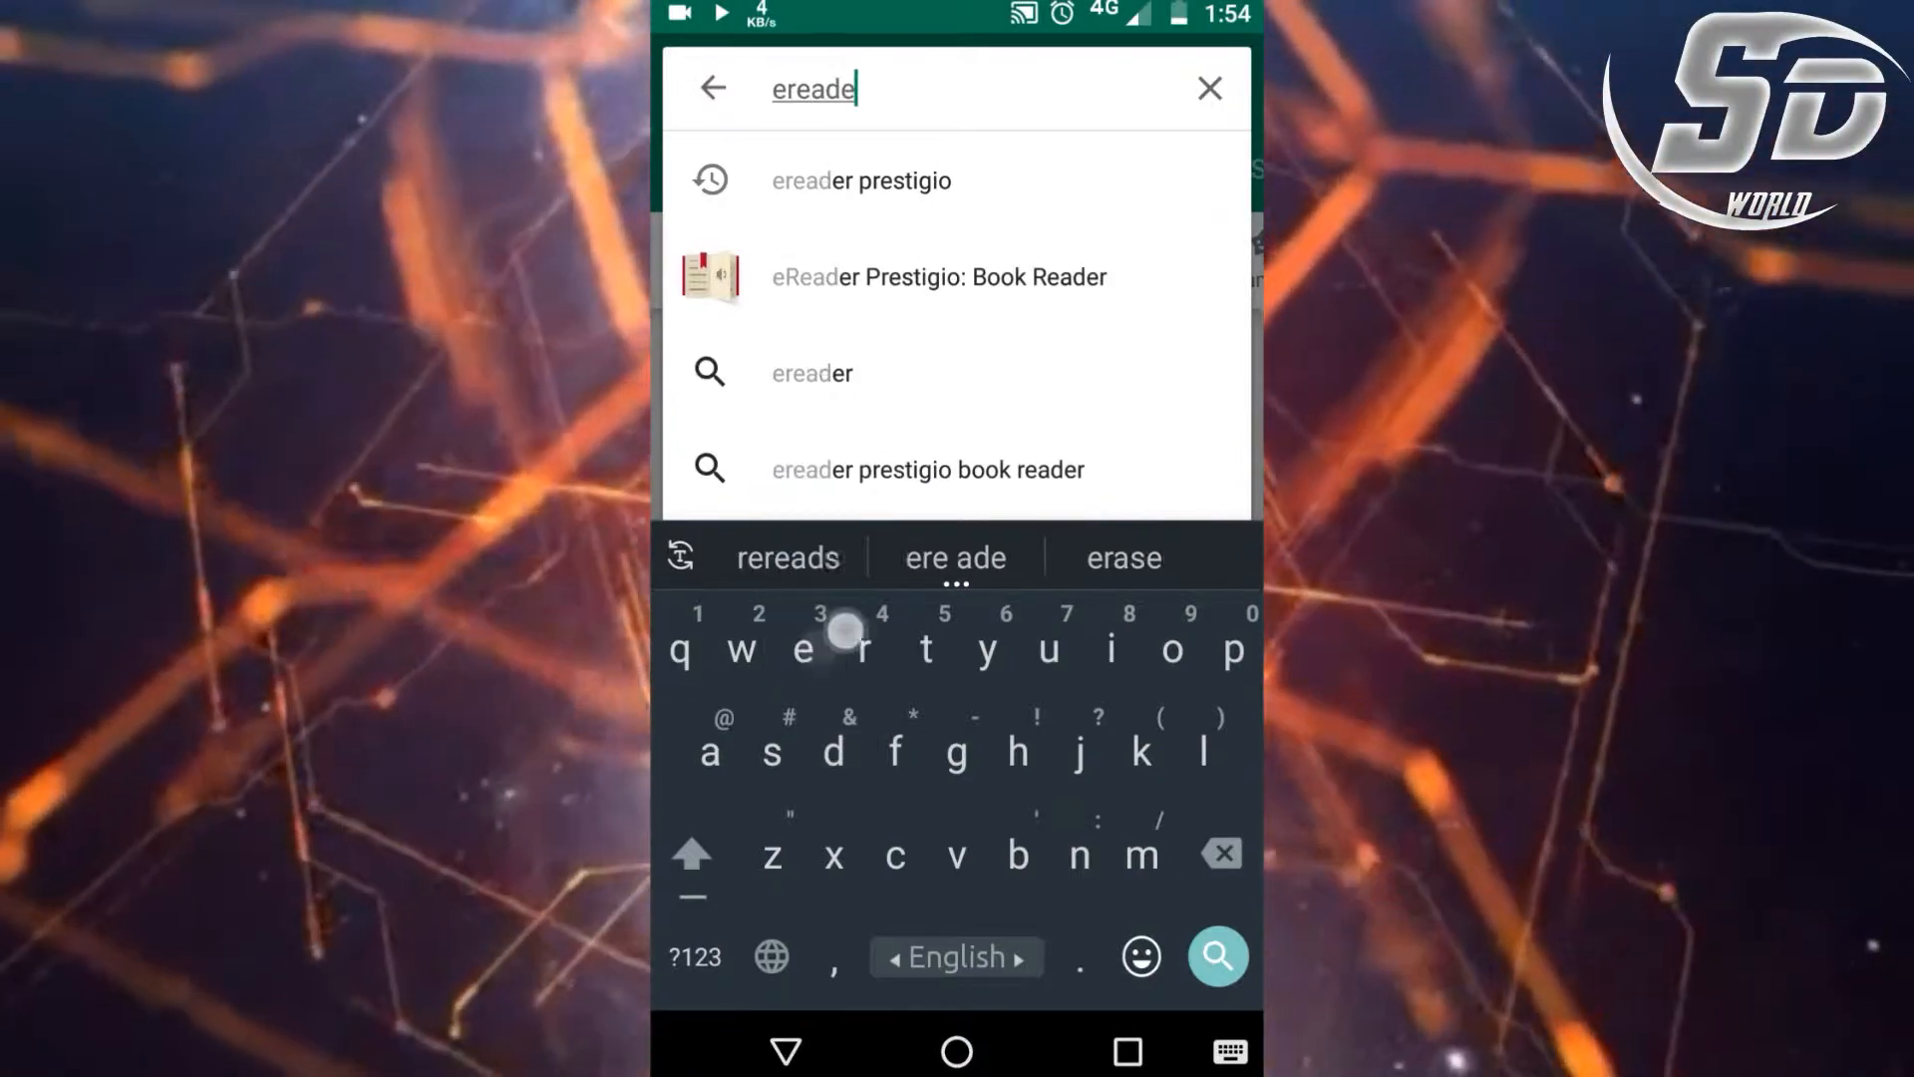
left_click(938, 277)
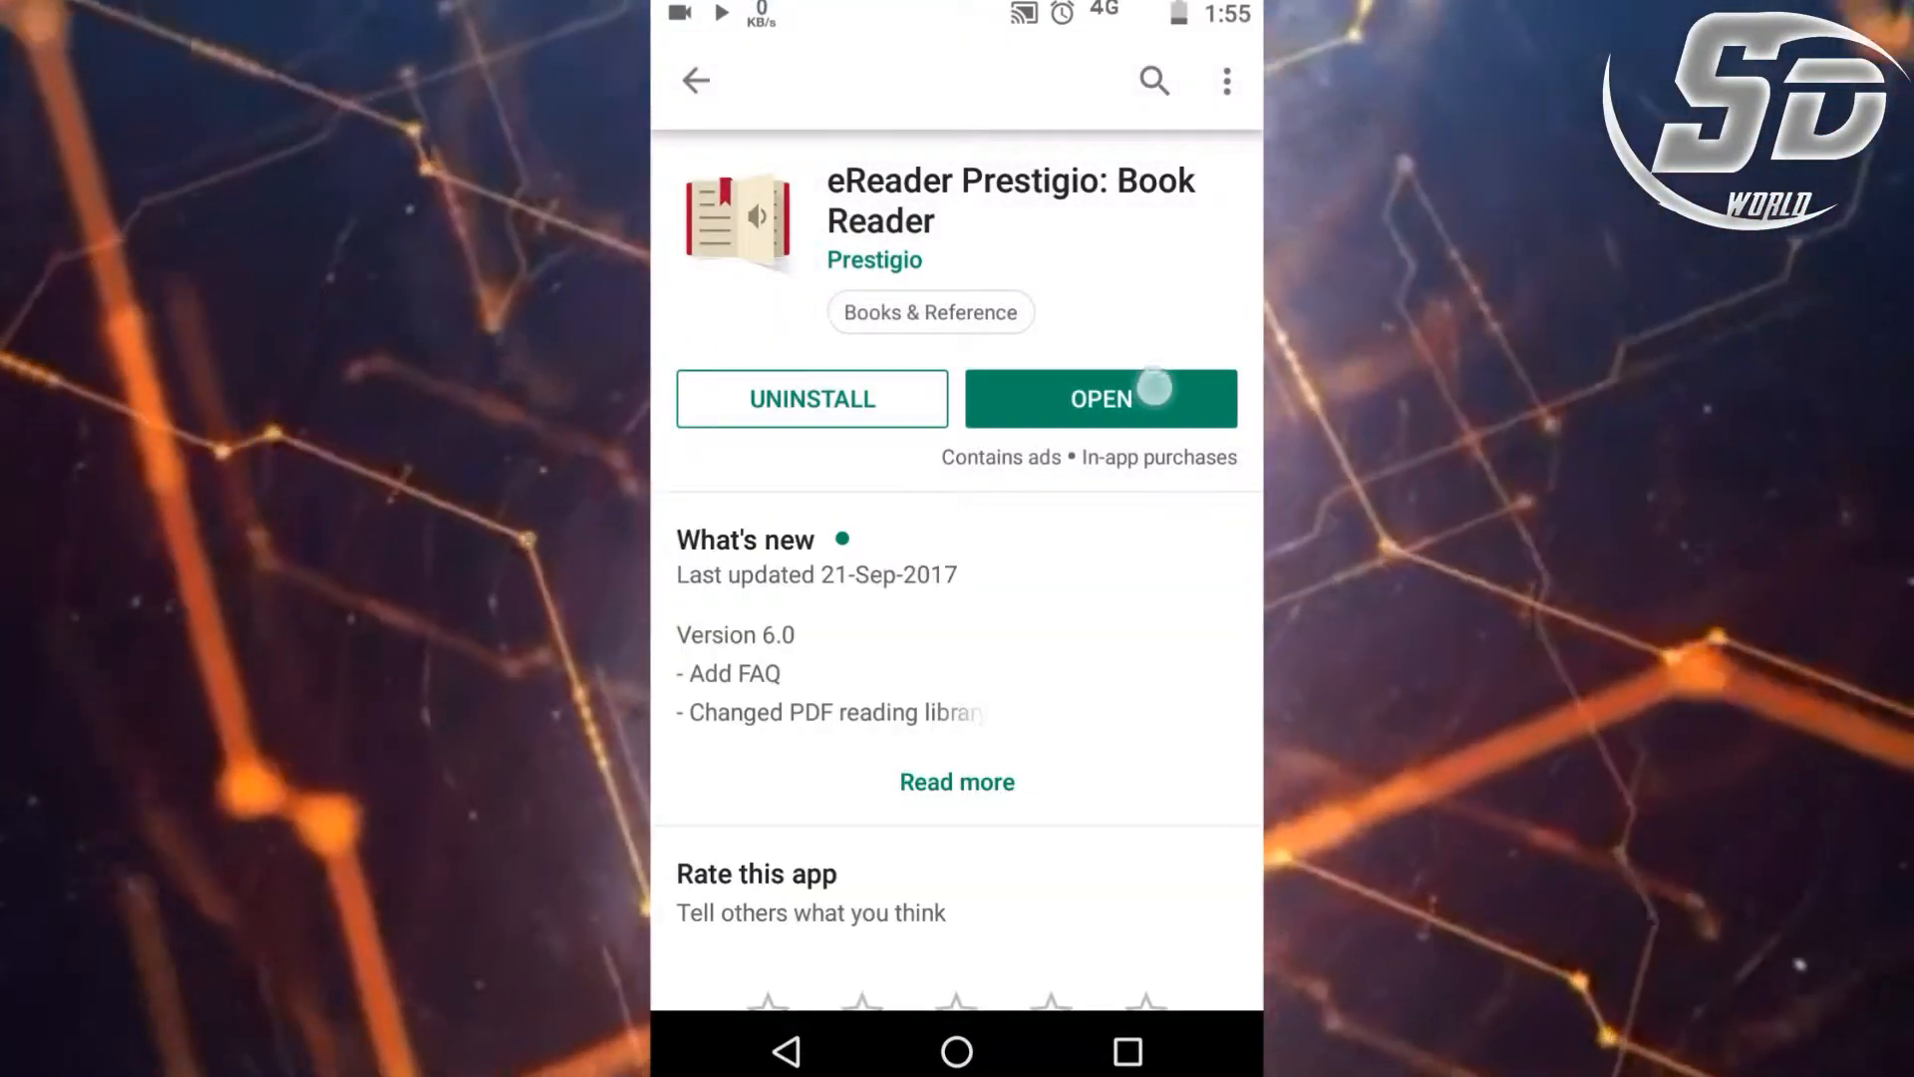
left_click(1098, 398)
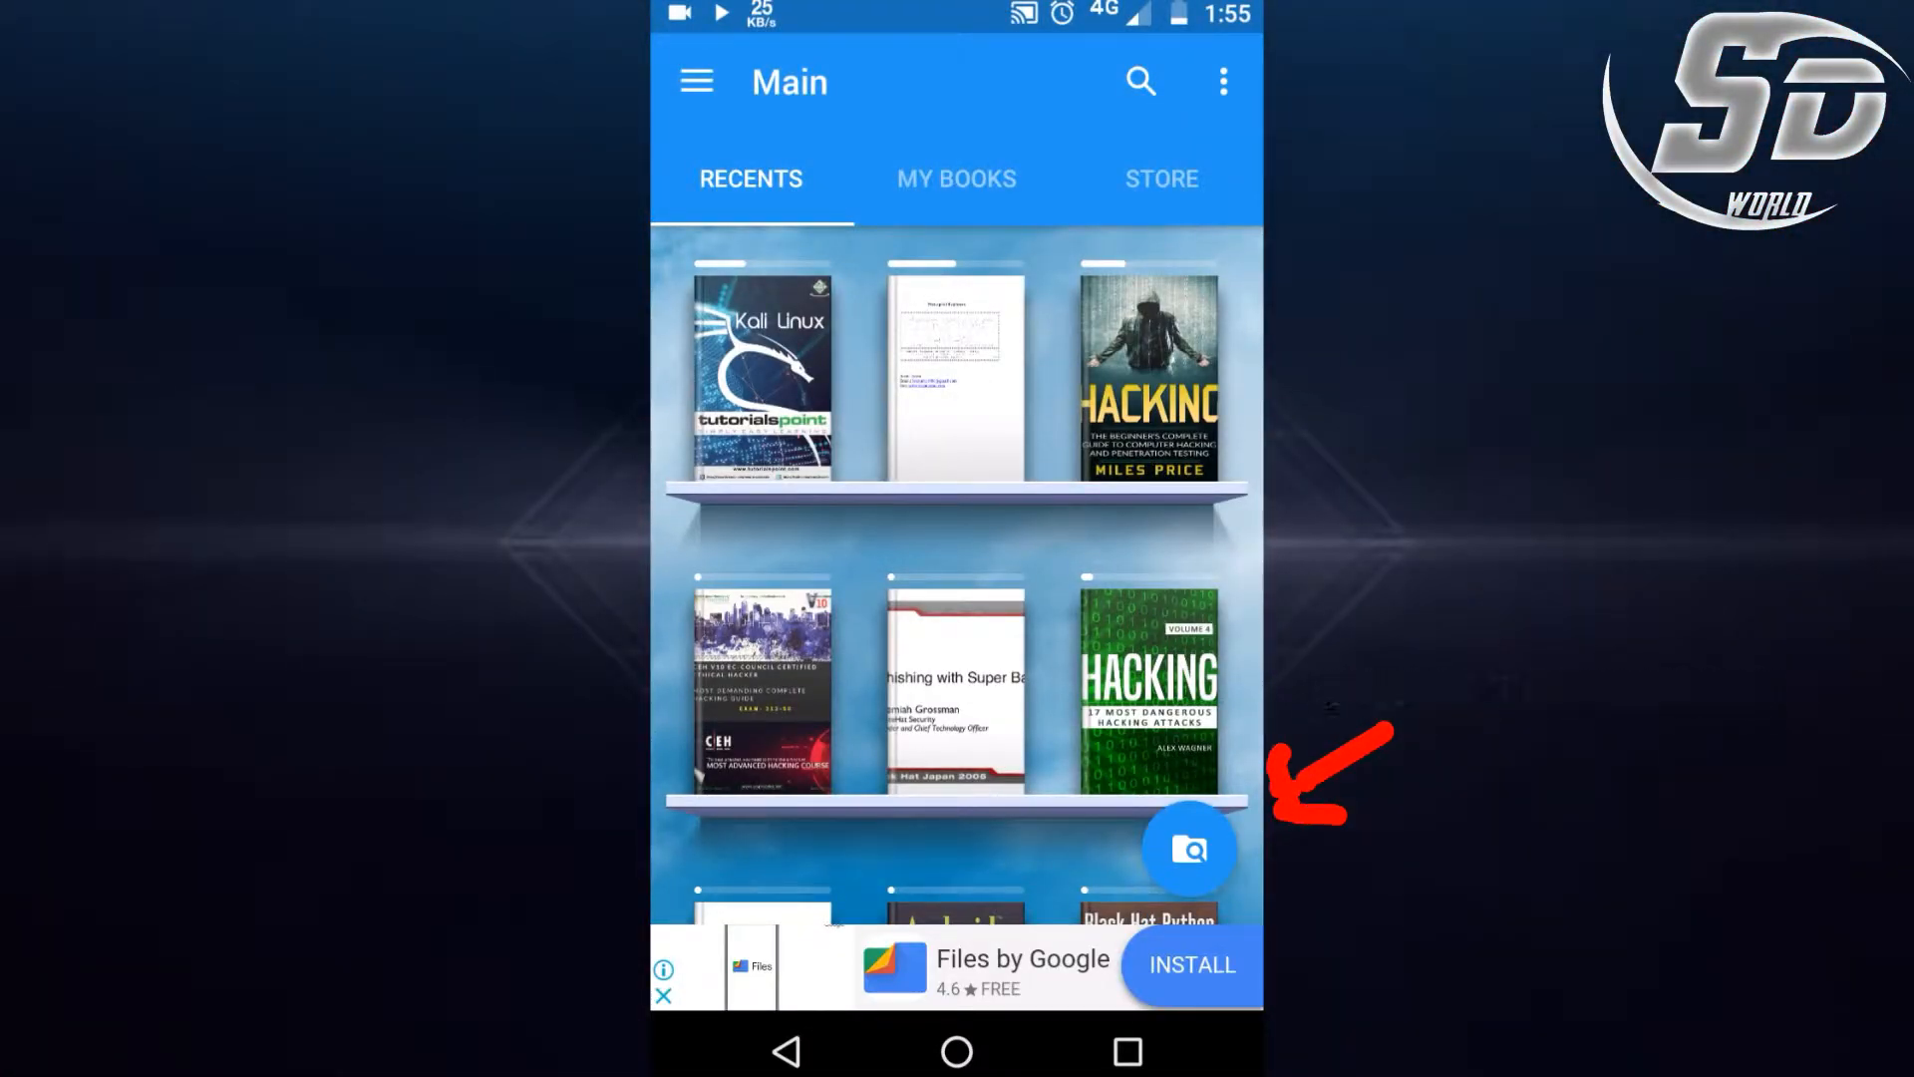
Step: Scroll Recents, view My Books, browse the Store catalogue, then bring up the navigation menu
scroll("down", 3)
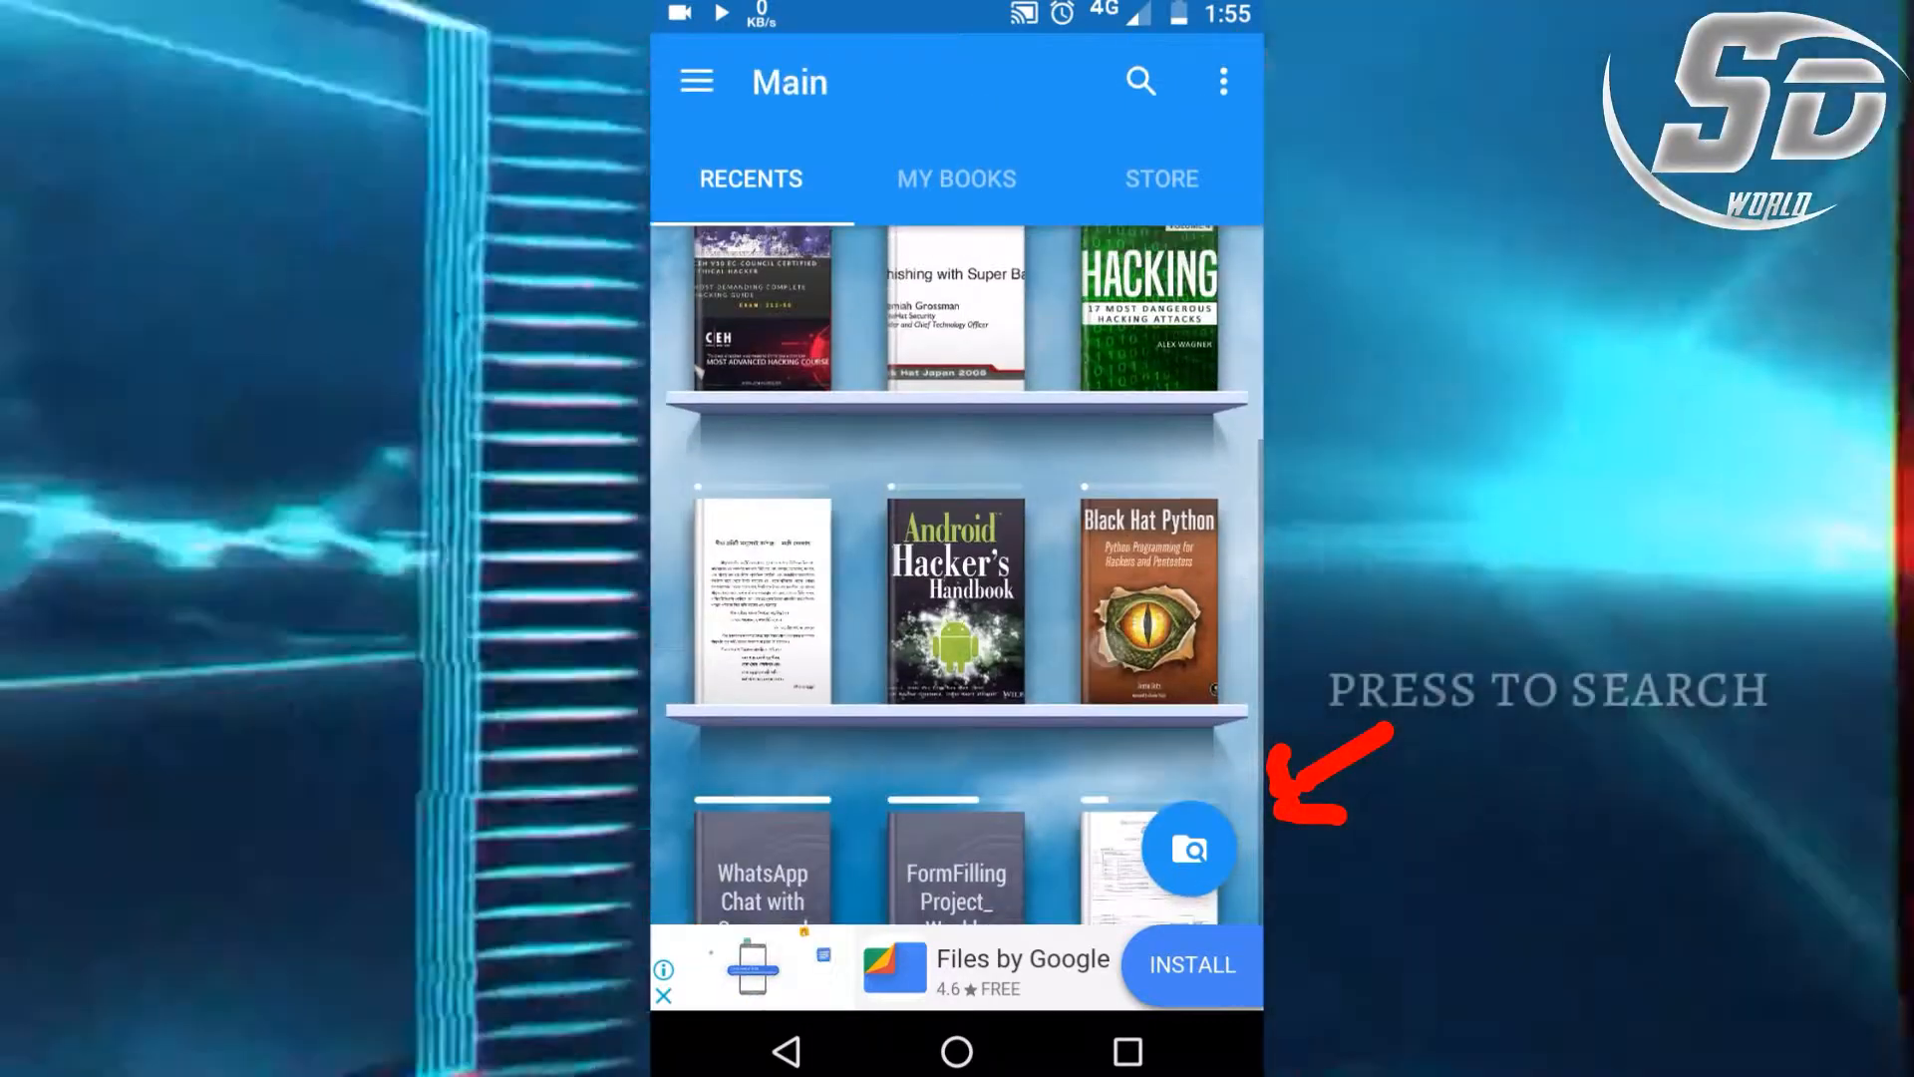
scroll("down", 3)
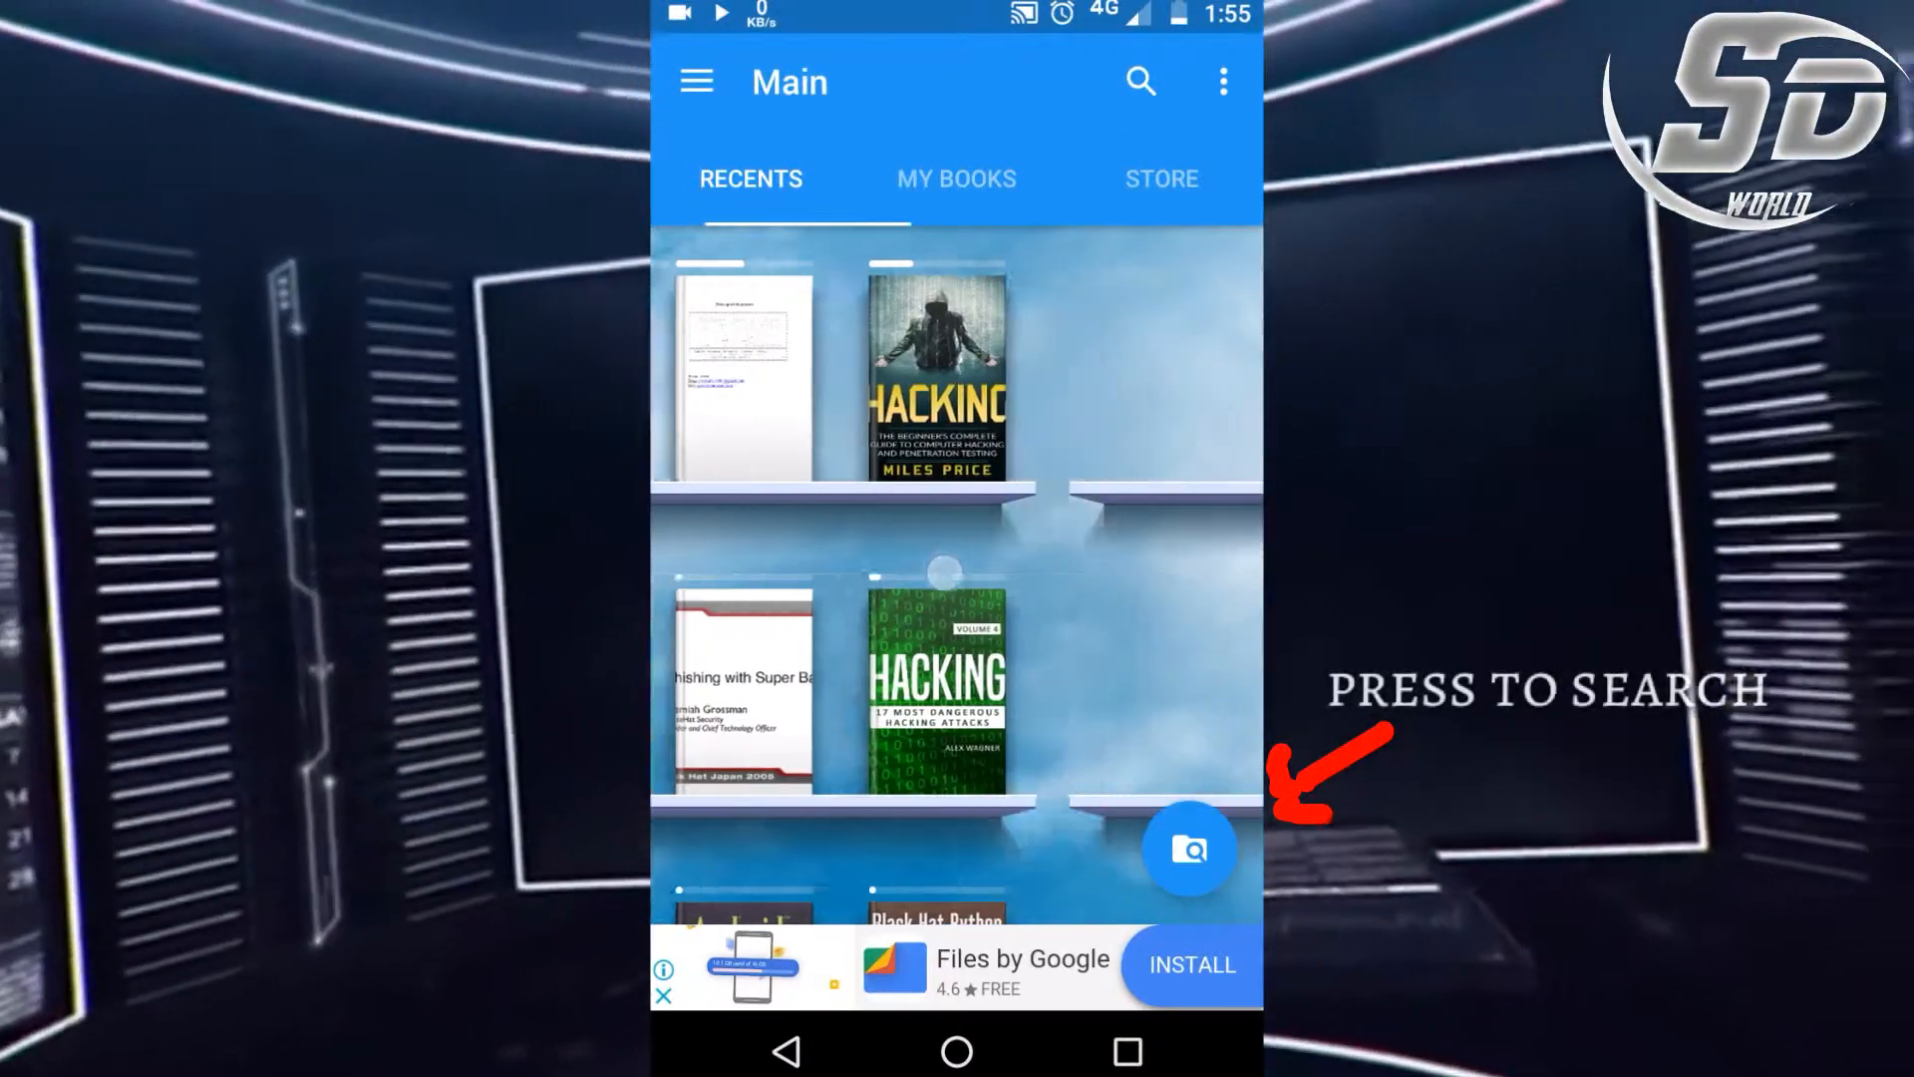
left_click(956, 179)
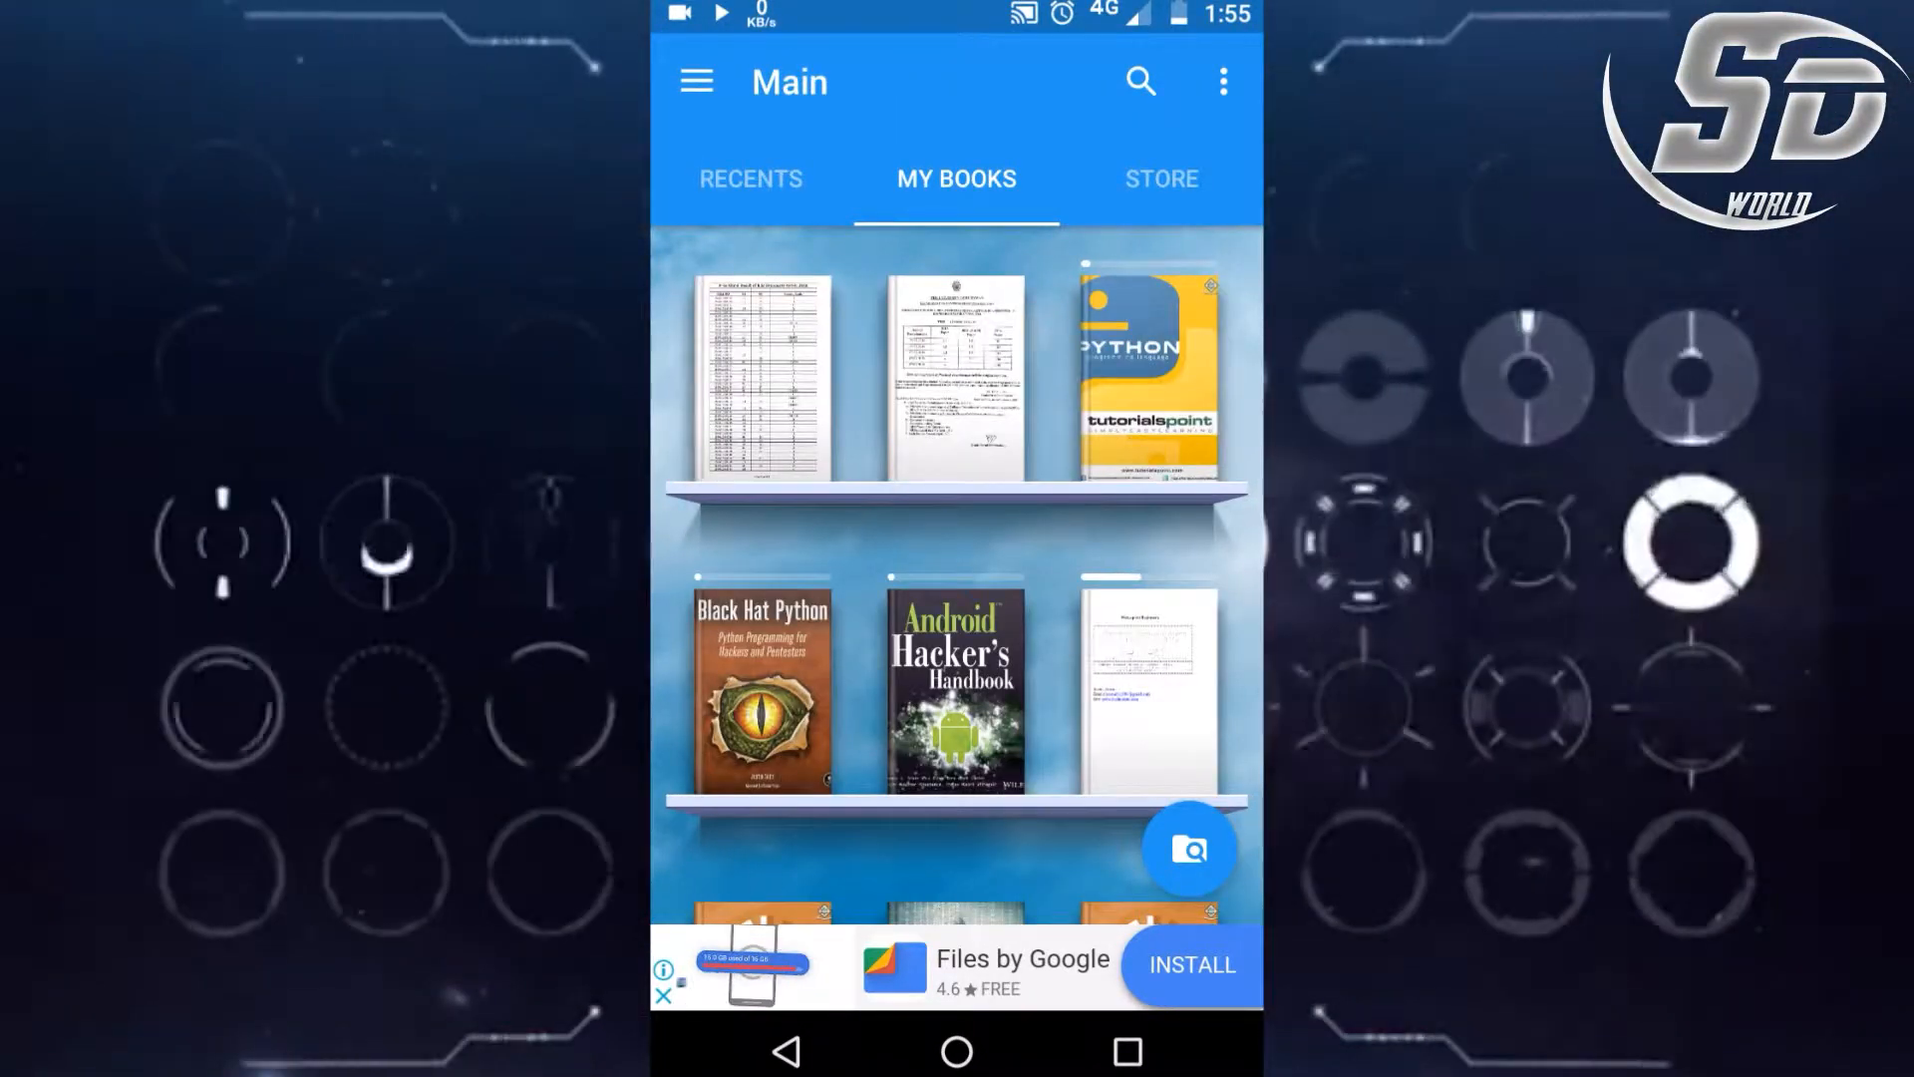
left_click(1159, 178)
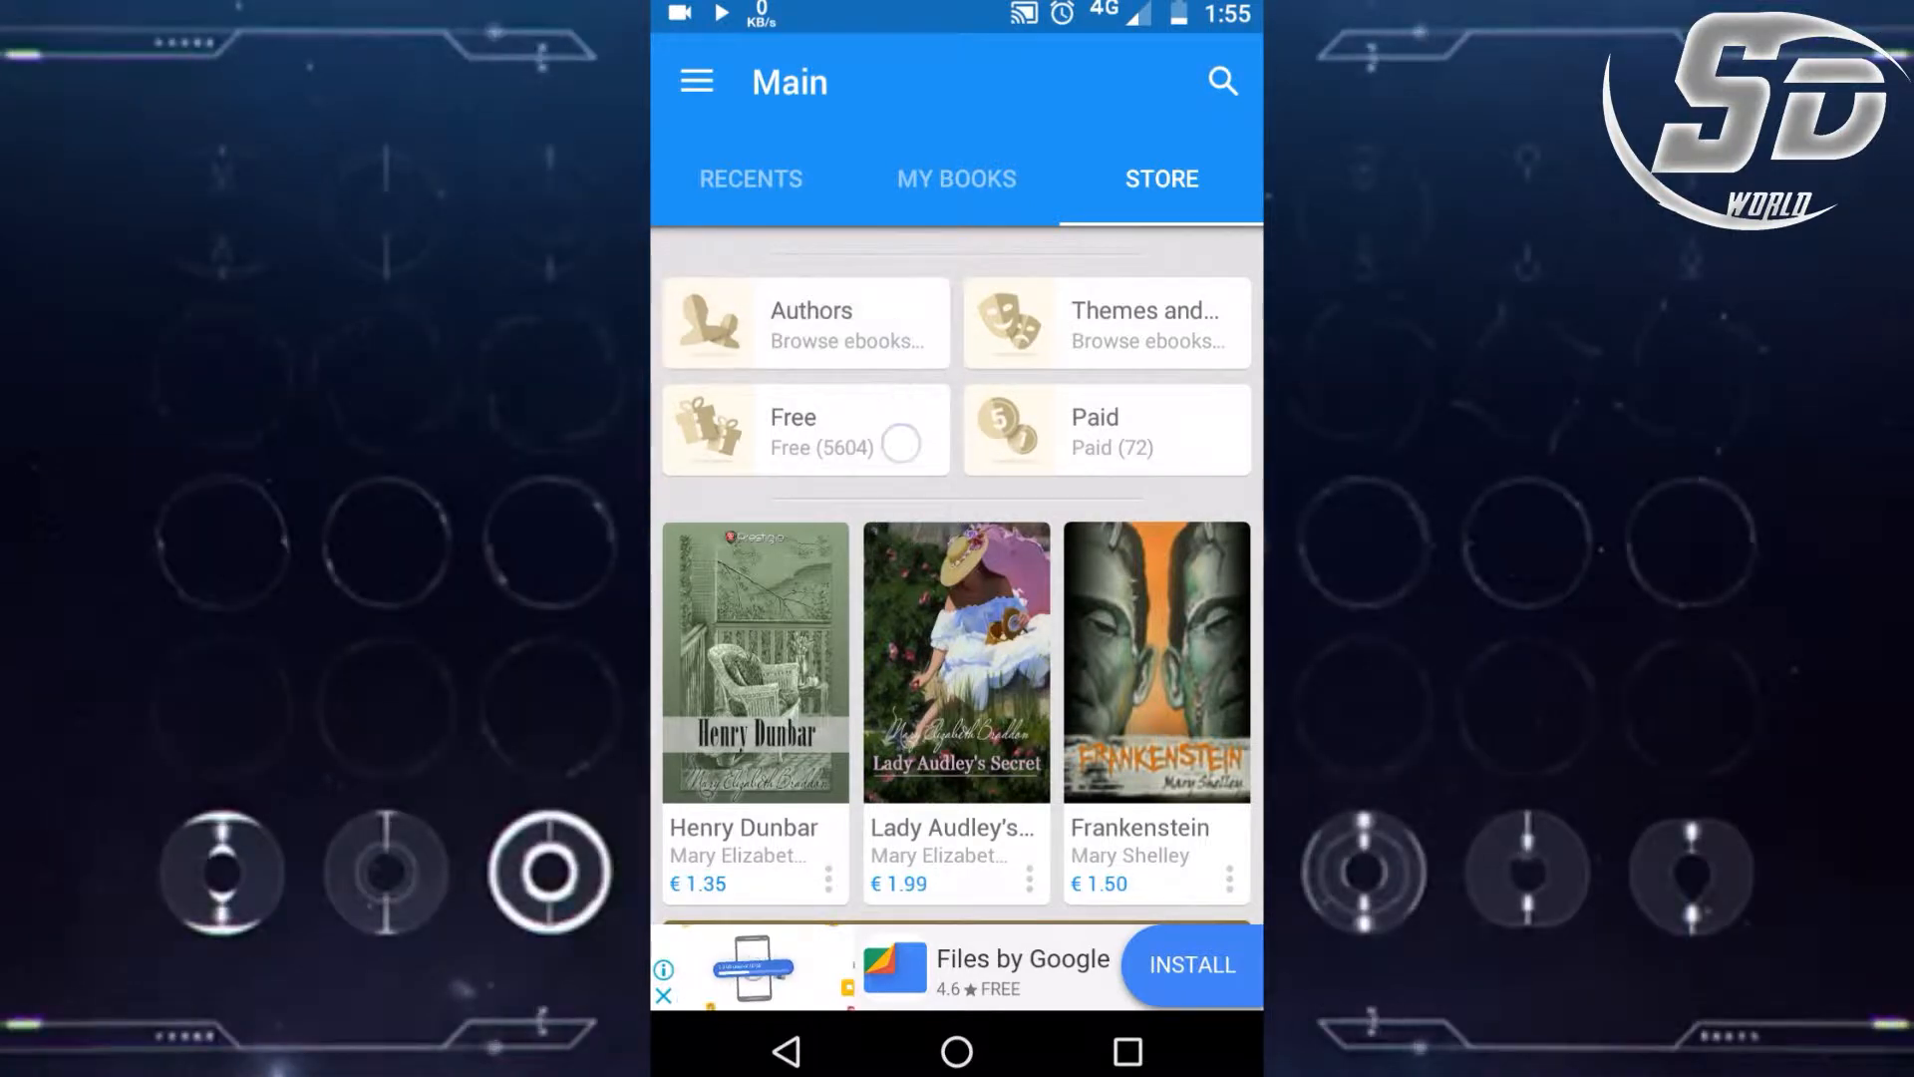
scroll("down", 3)
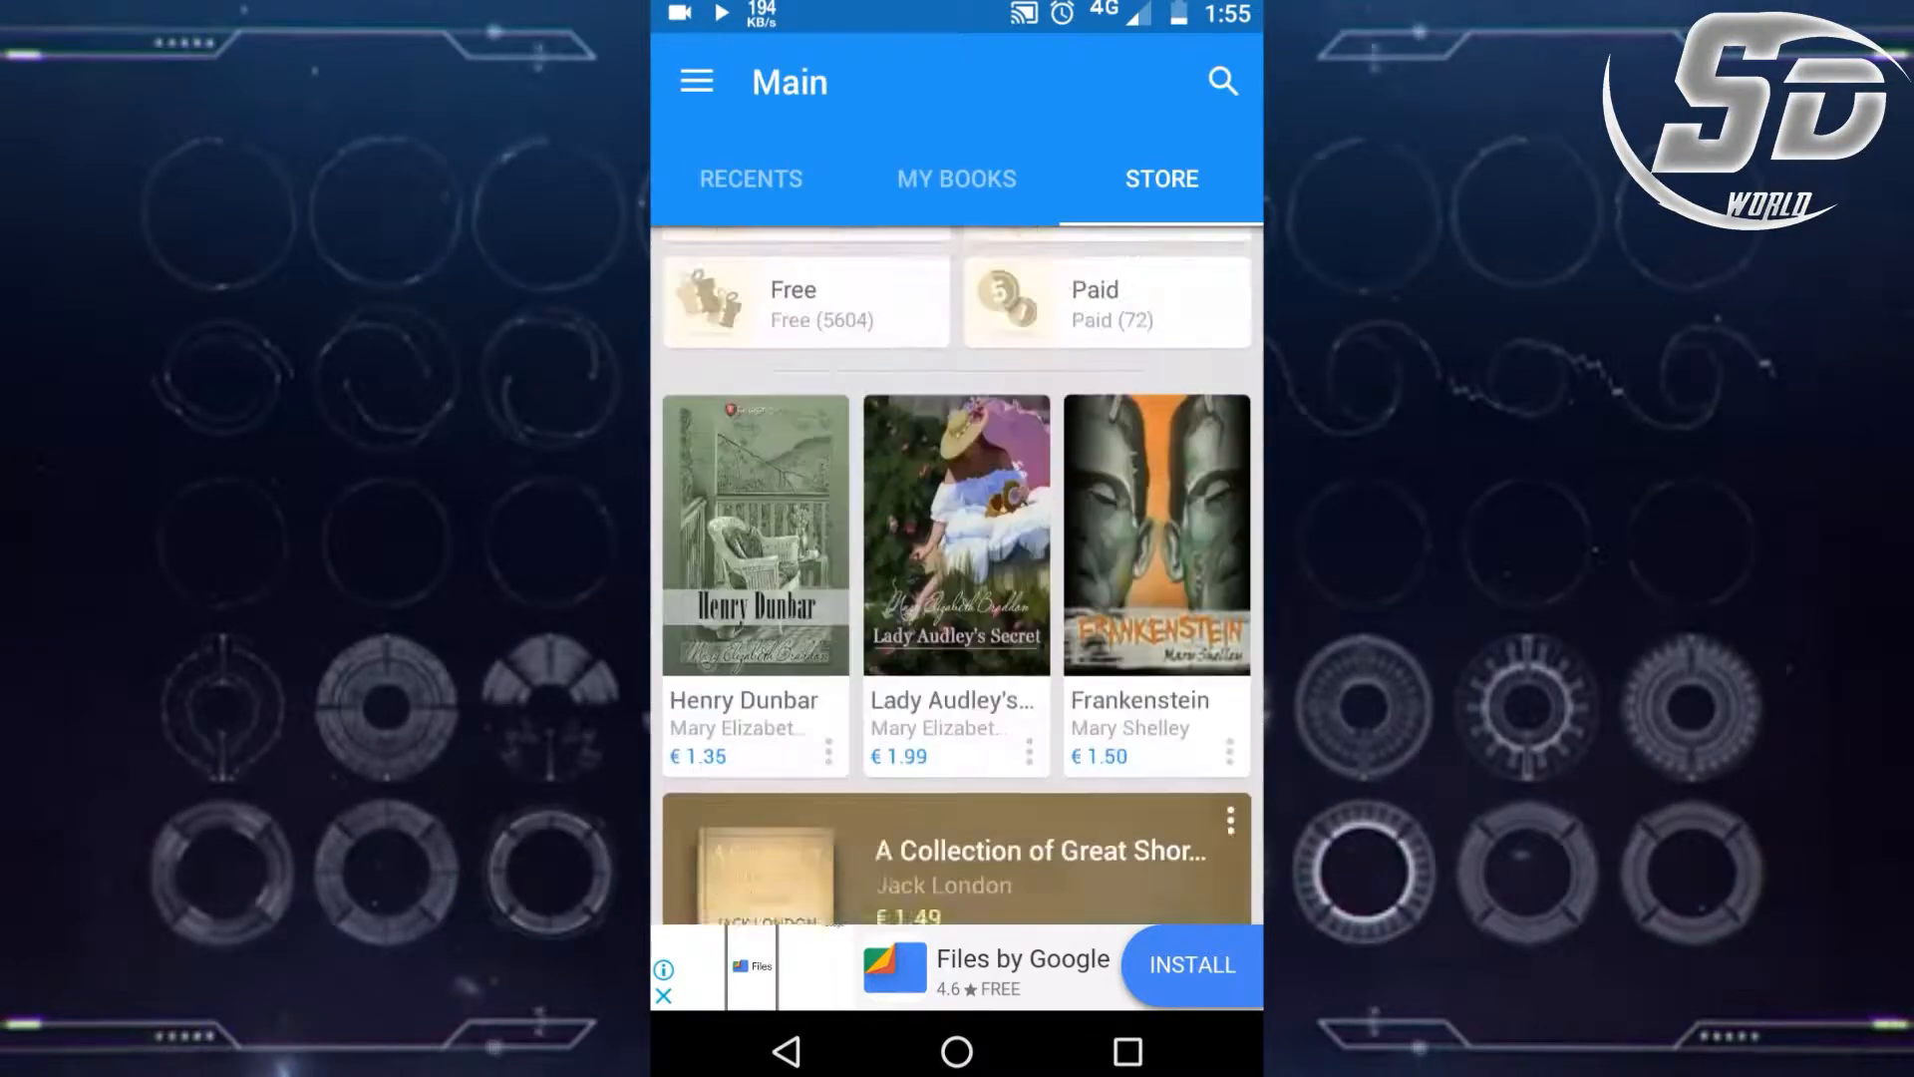
left_click(697, 82)
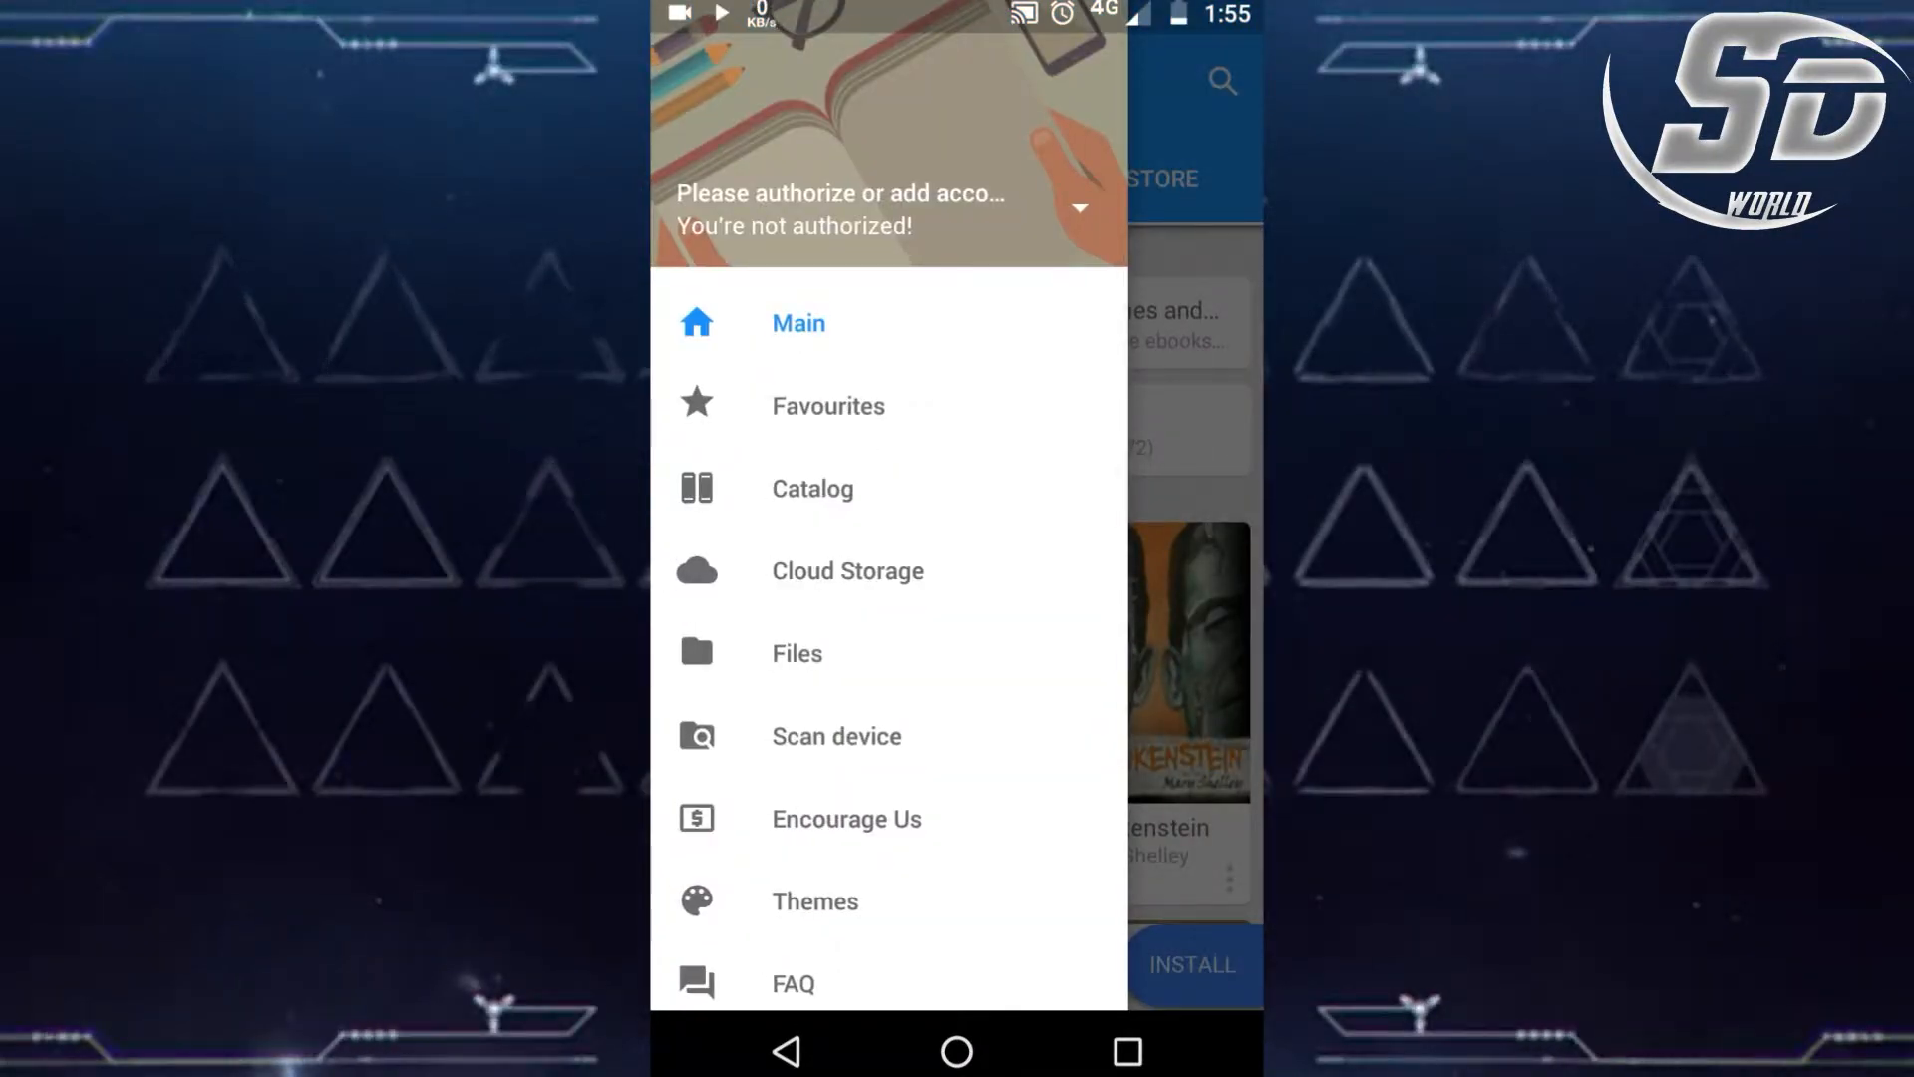
Step: Preview the wooden shelf theme, then return to Recents keeping the blue theme
left_click(814, 901)
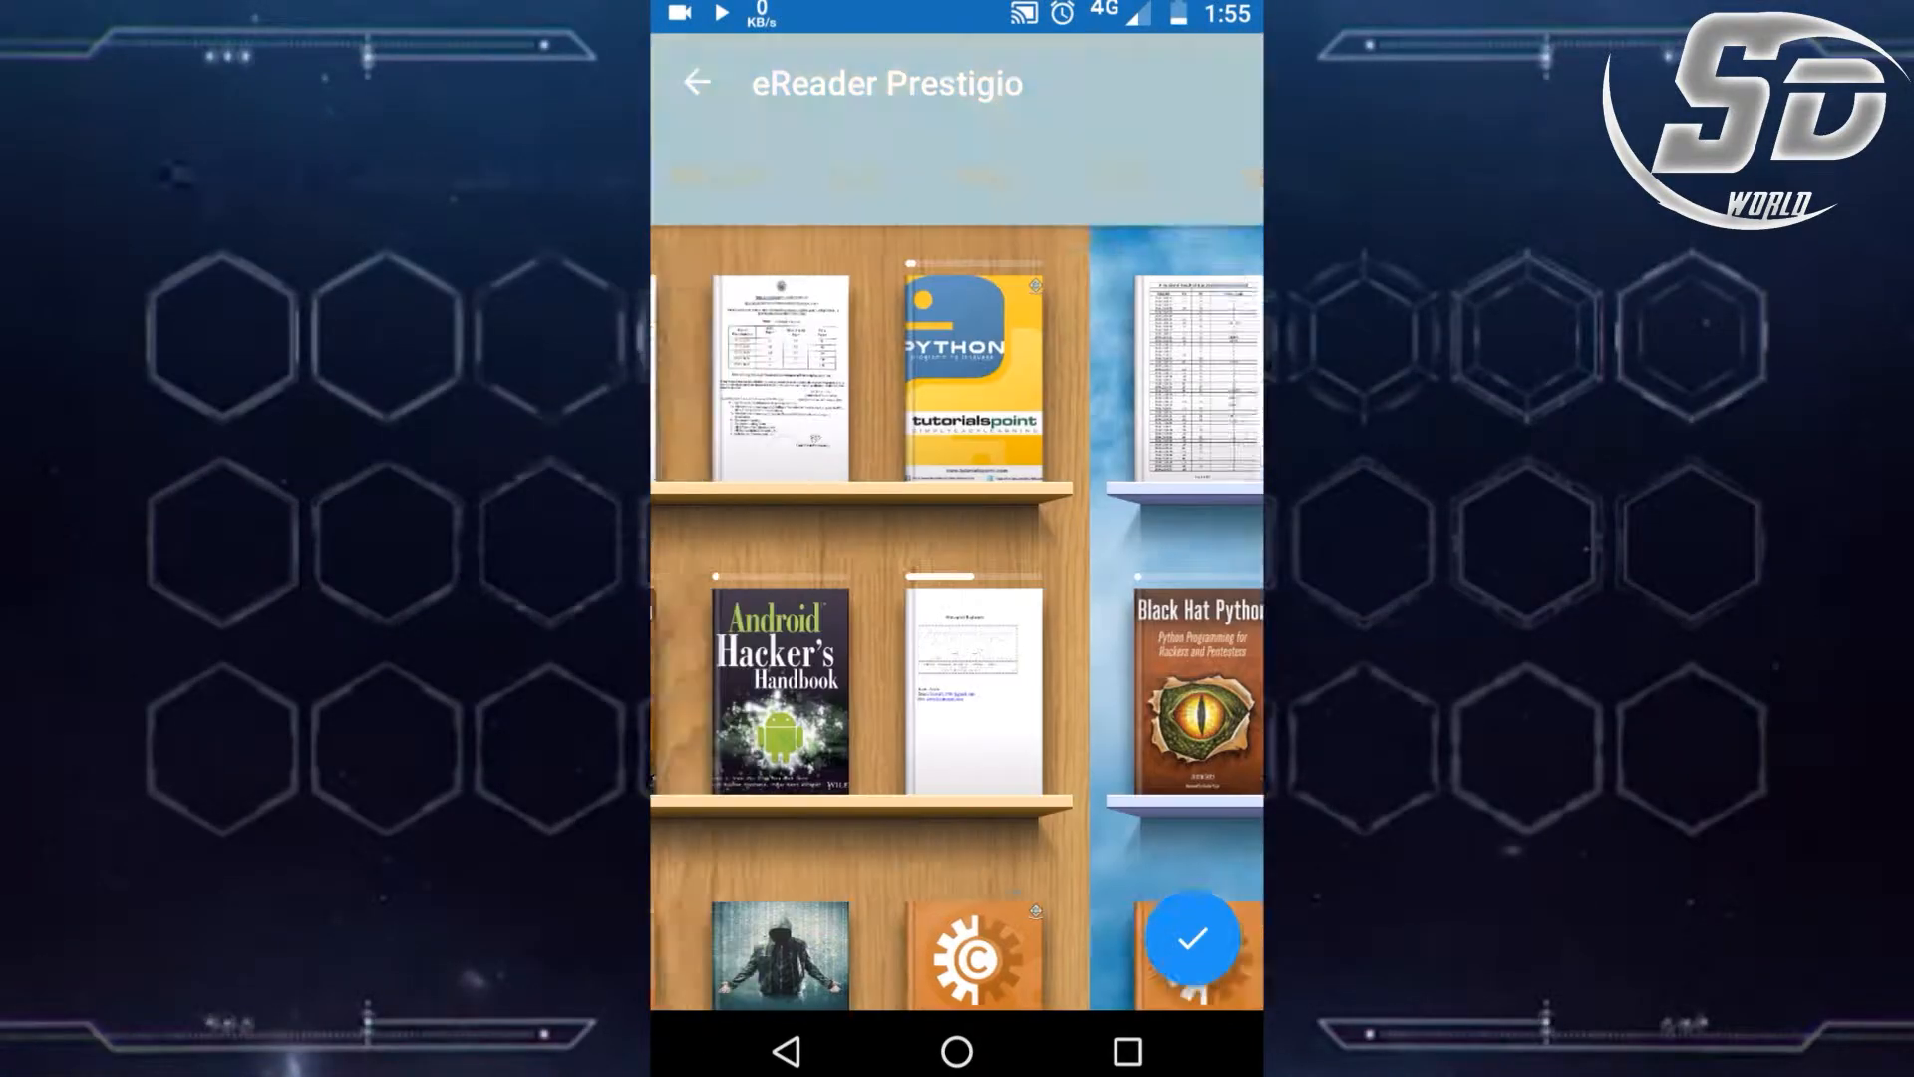
left_click(853, 180)
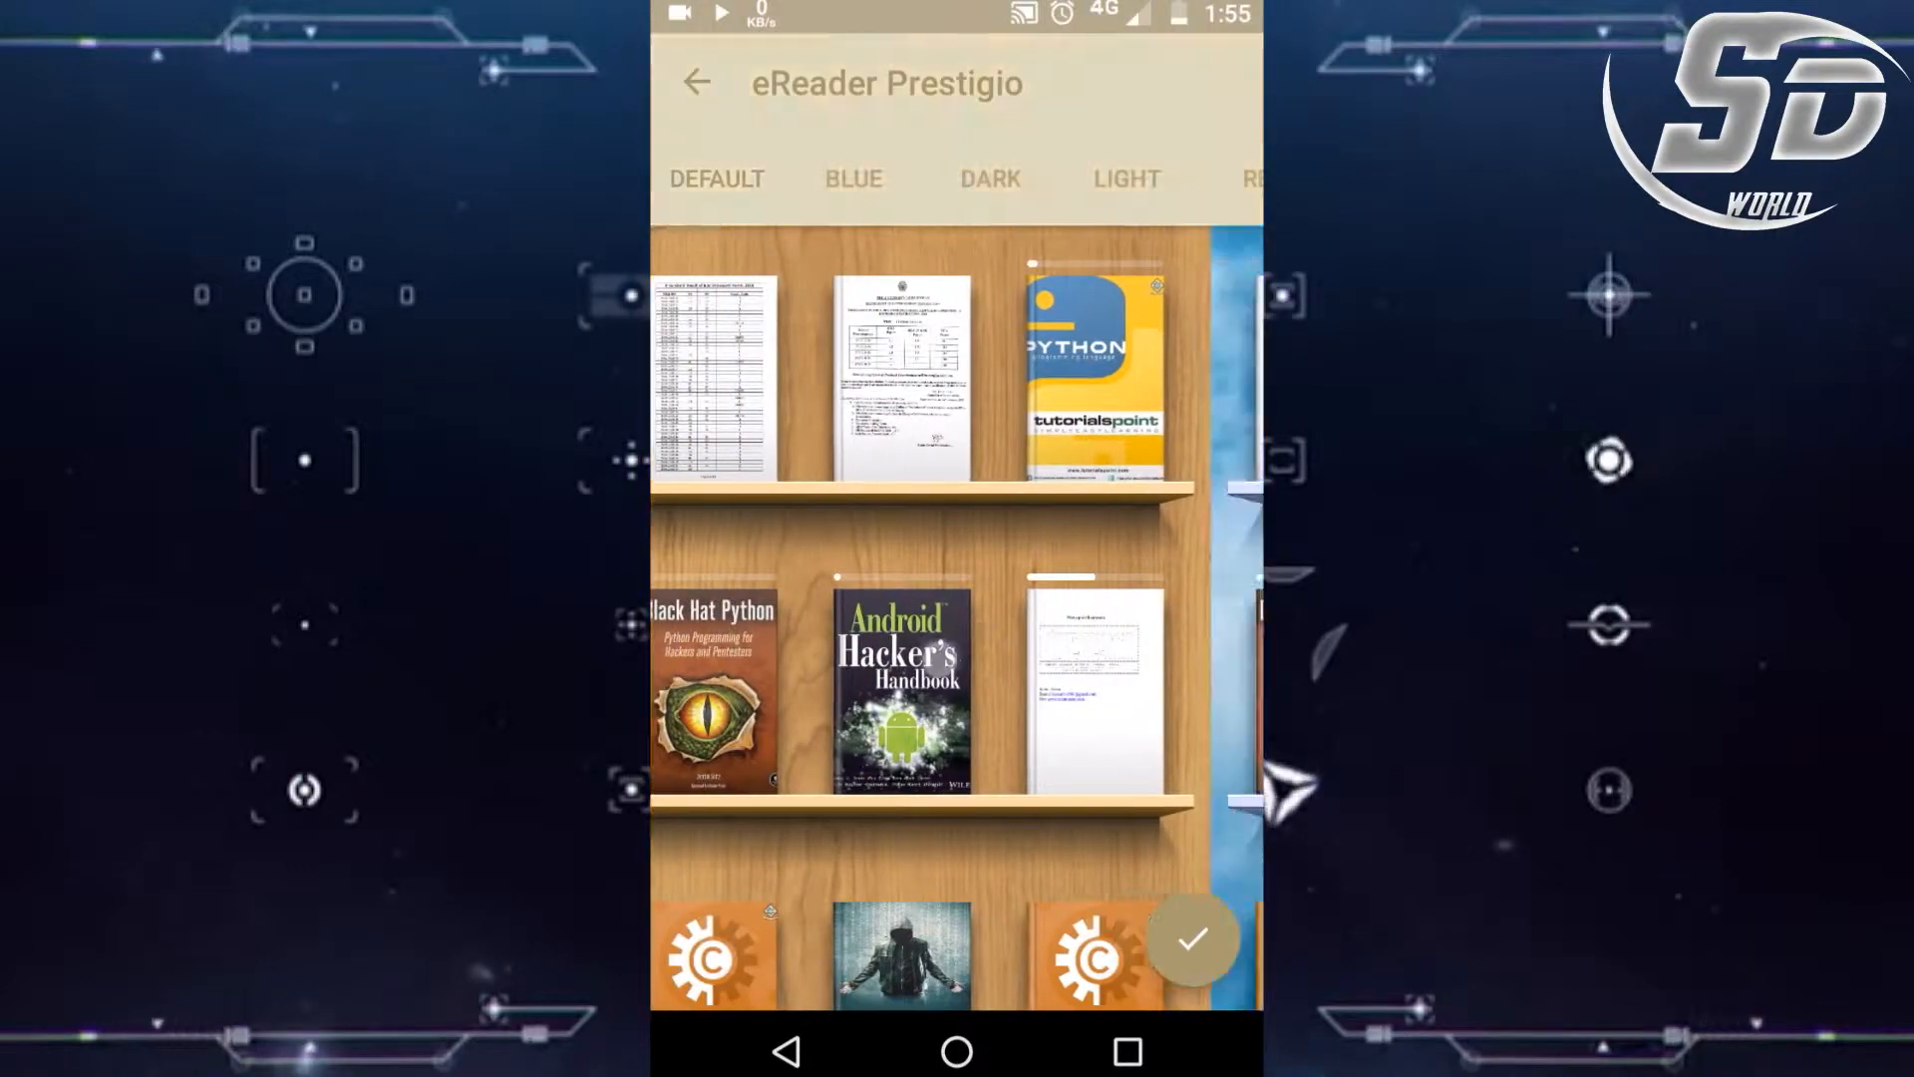
left_click(696, 82)
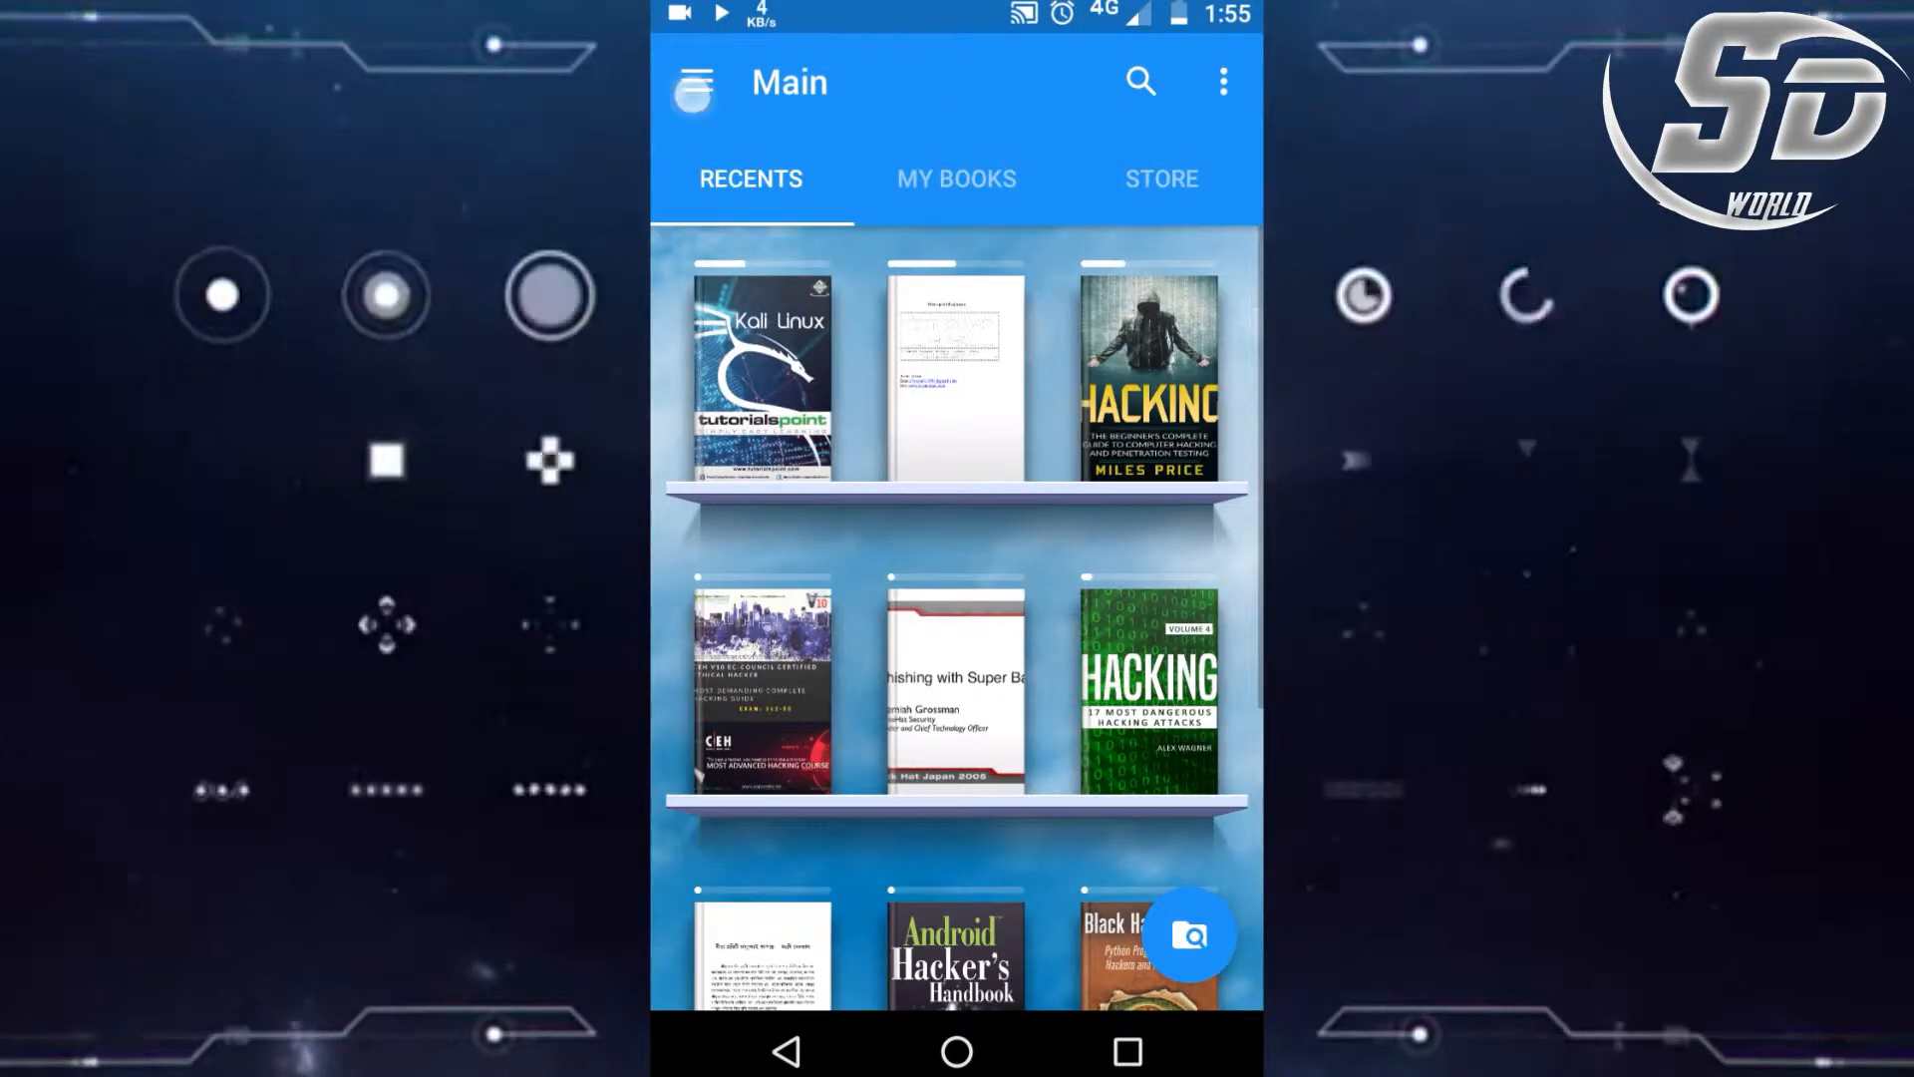
Step: Scan the device with FB2 unticked so only PDF files are found
left_click(691, 82)
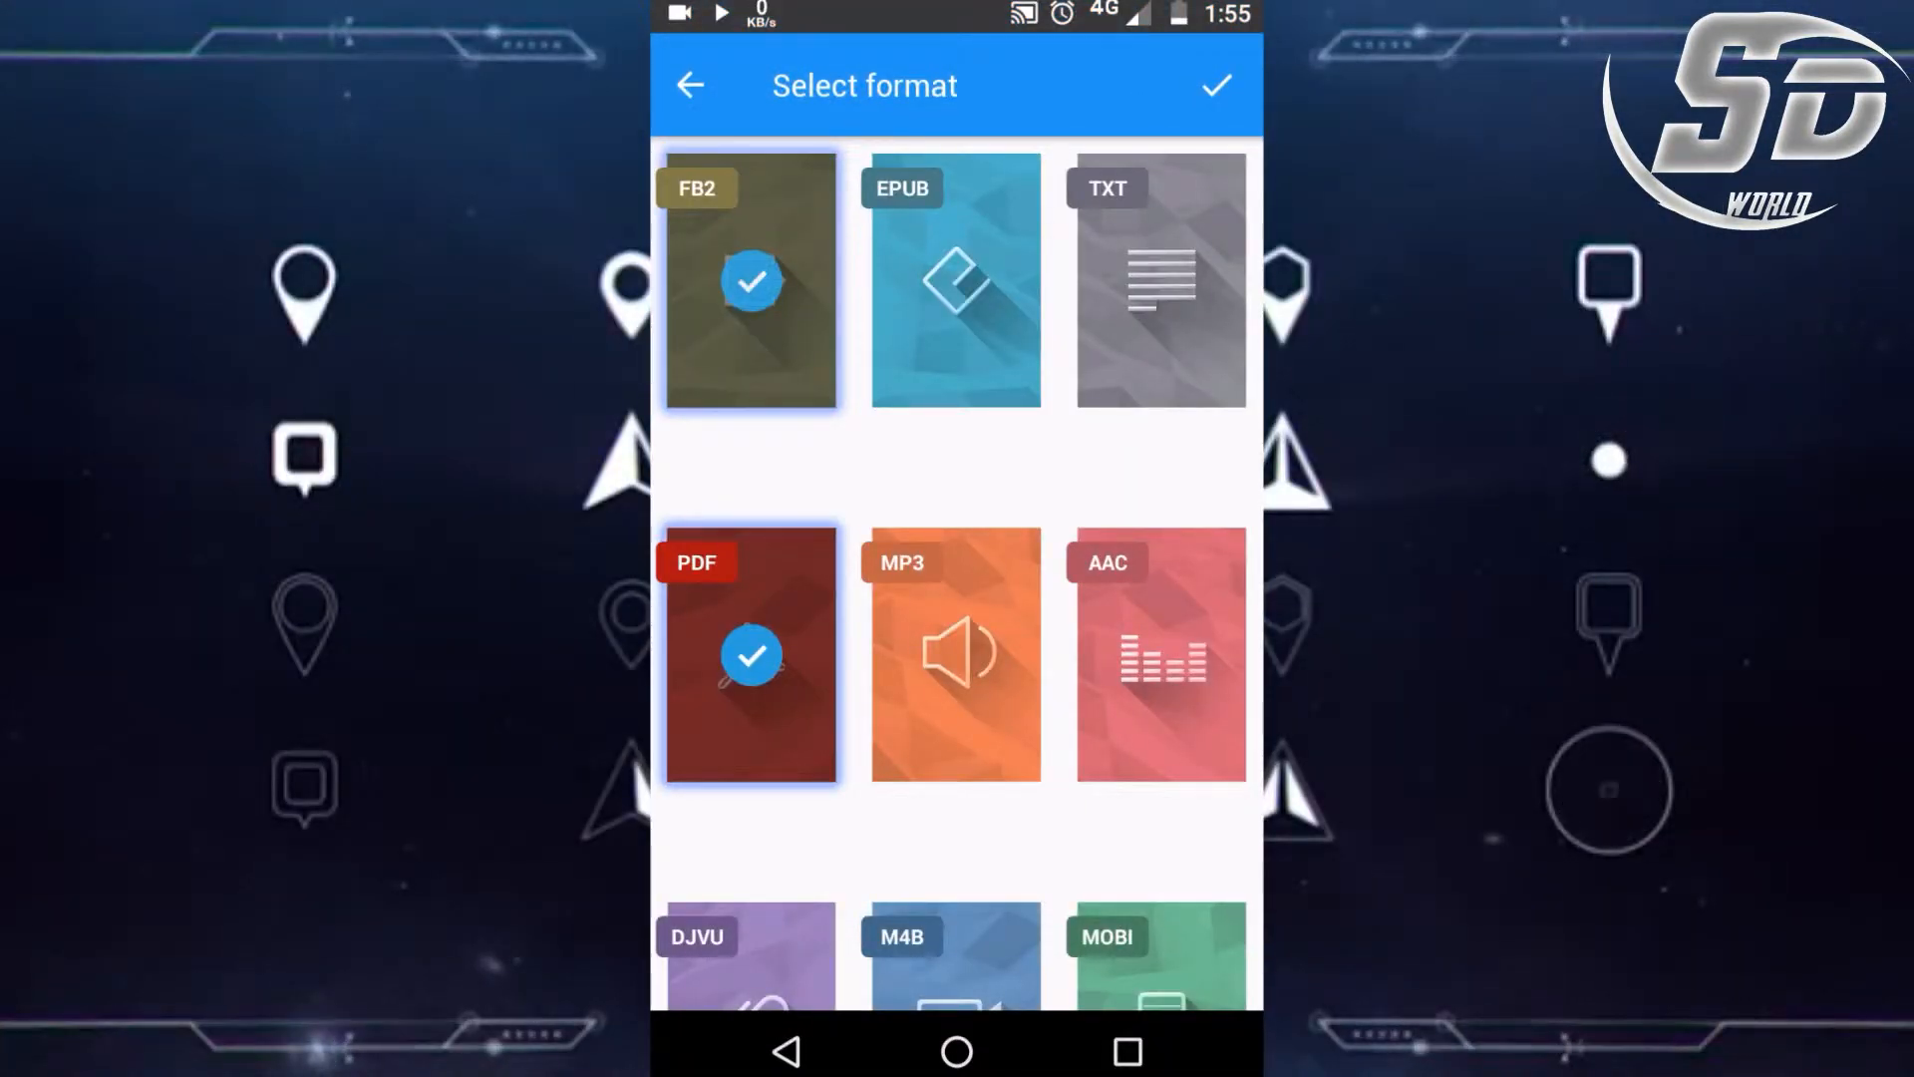
left_click(955, 282)
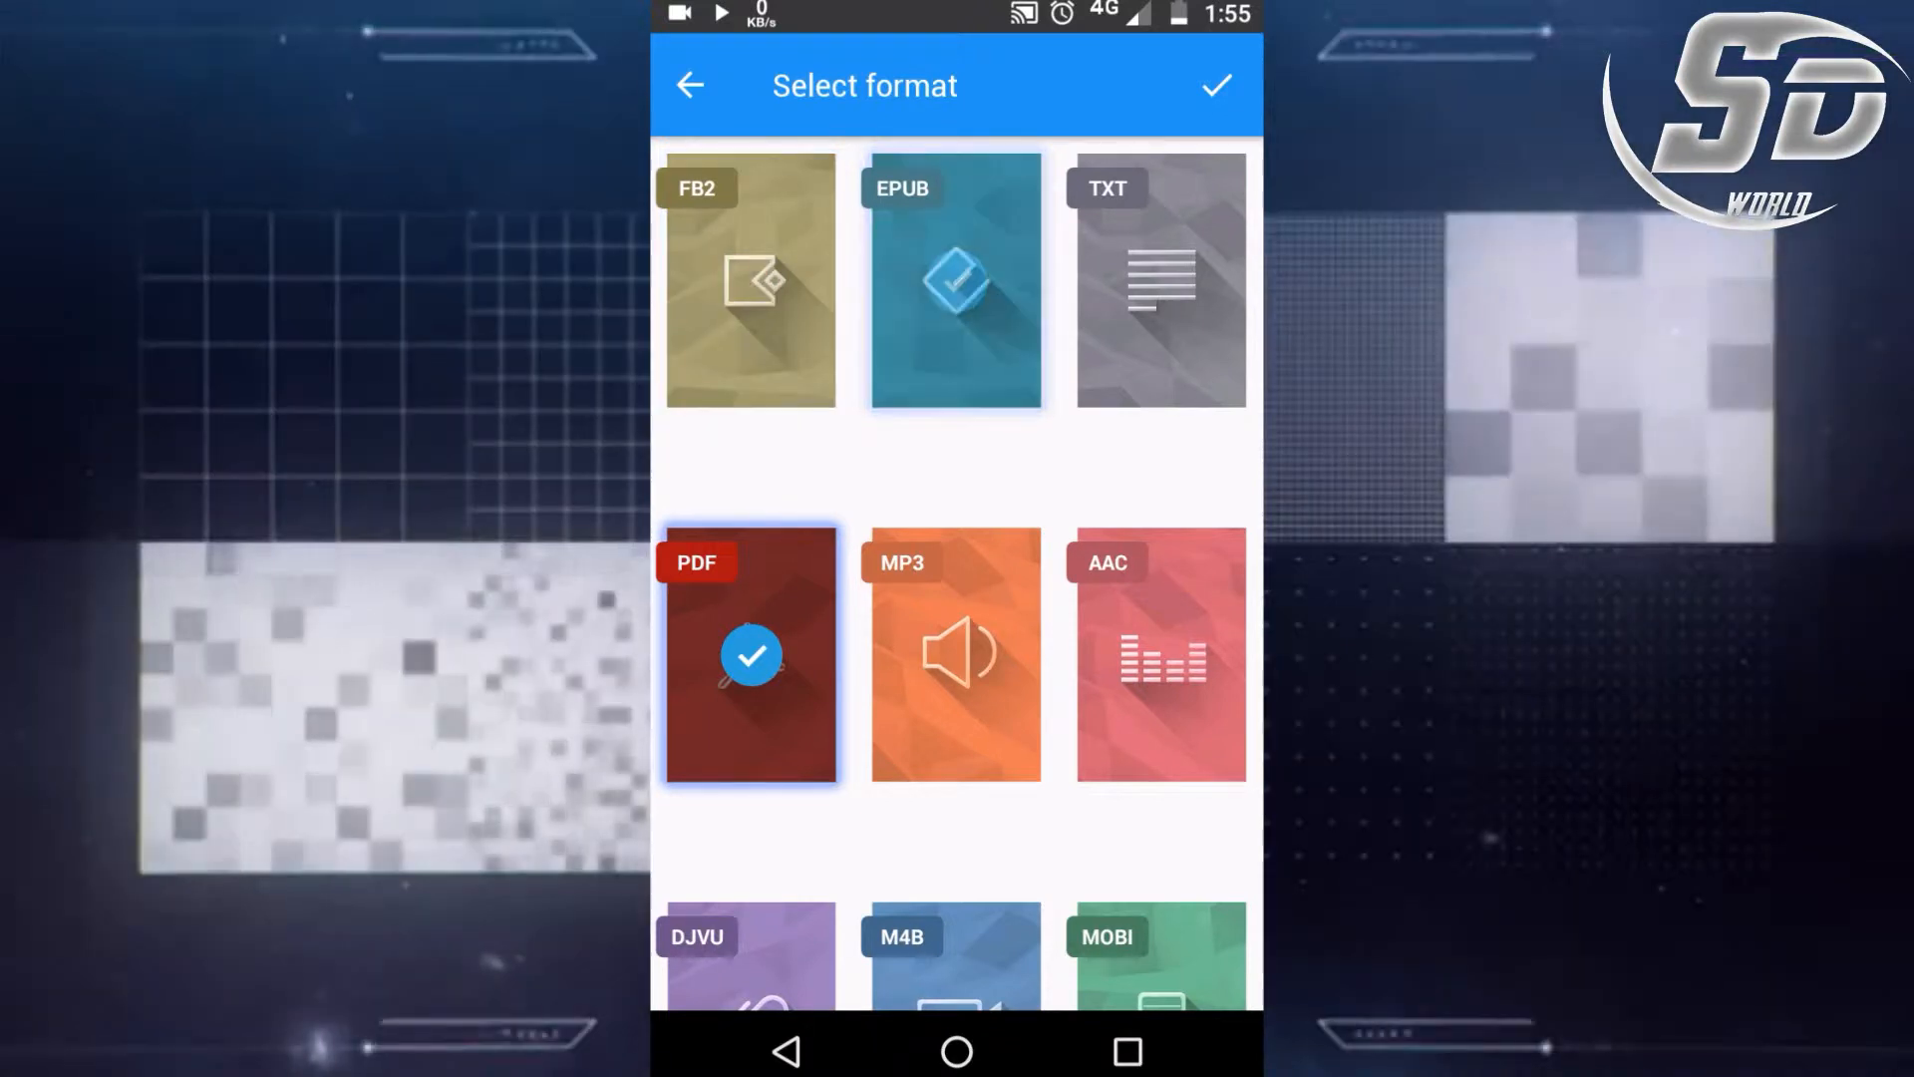
scroll("down", 3)
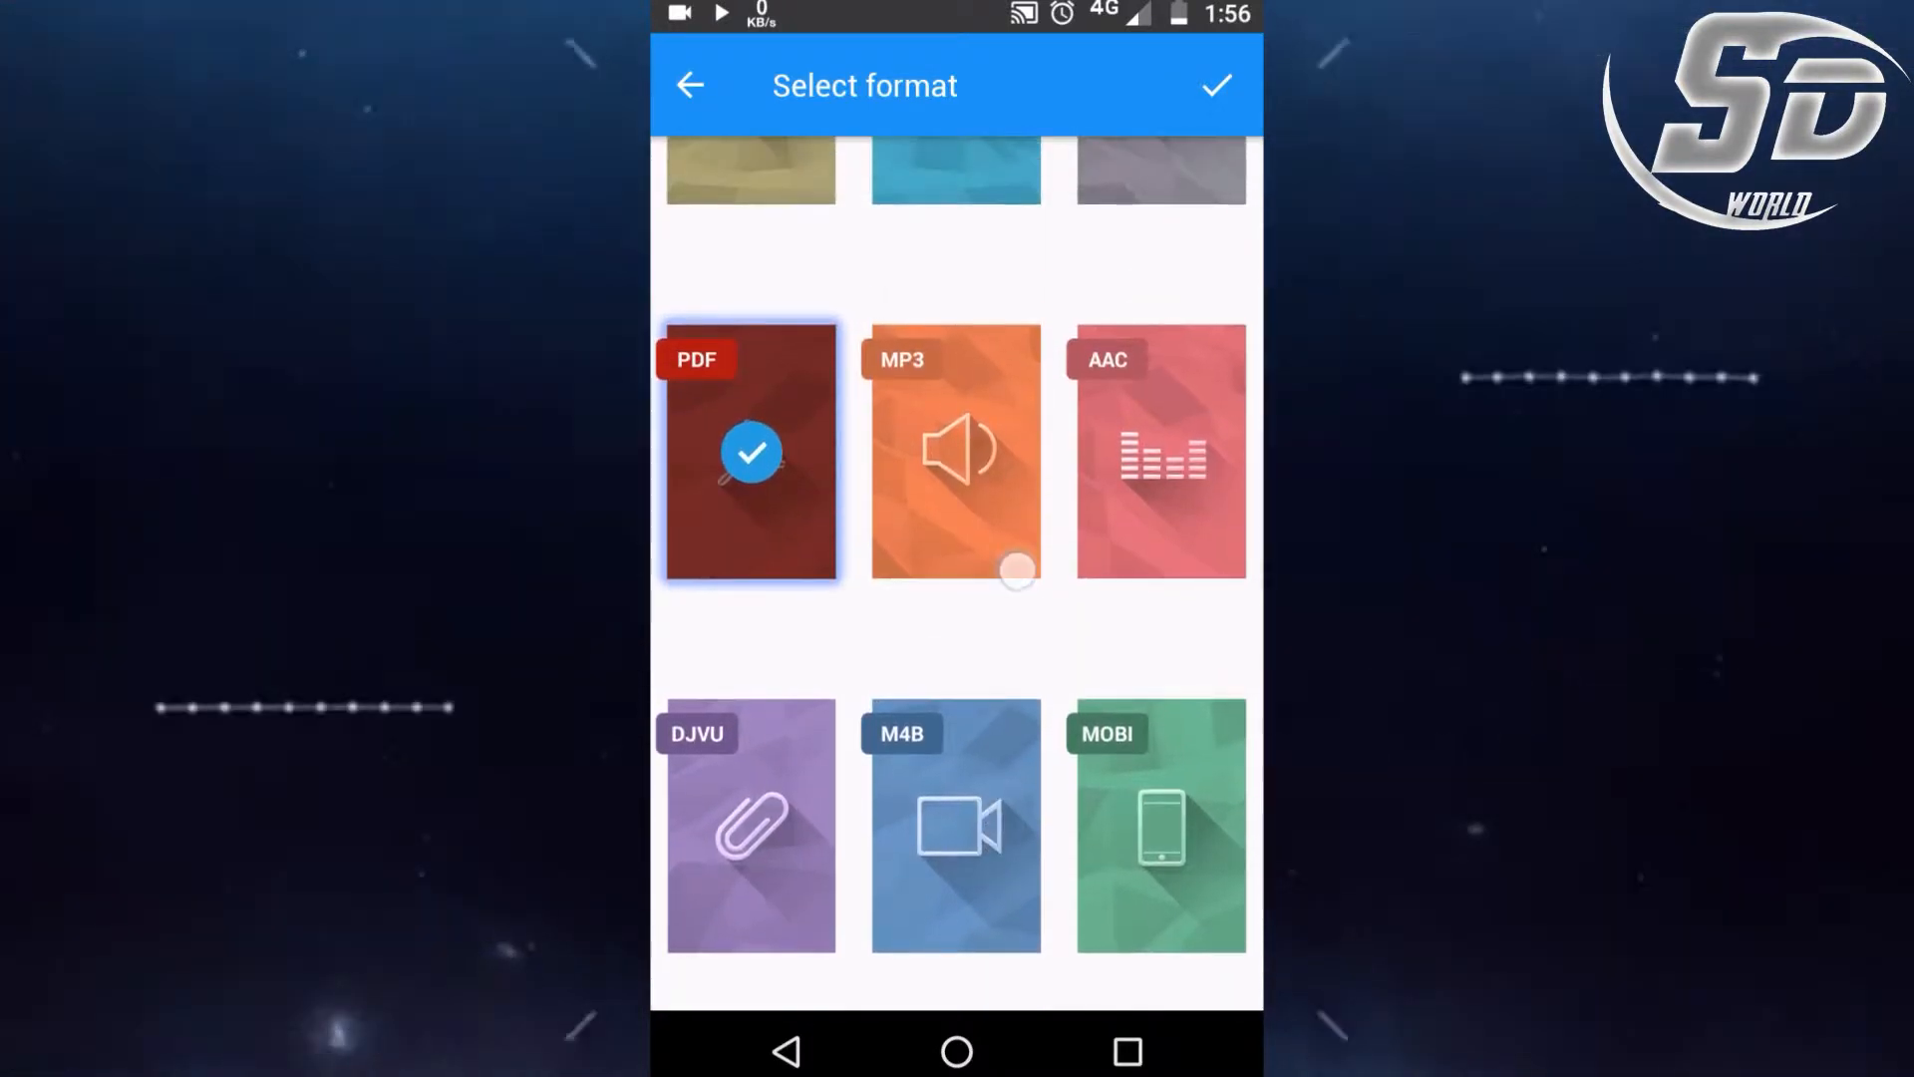
scroll("down", 3)
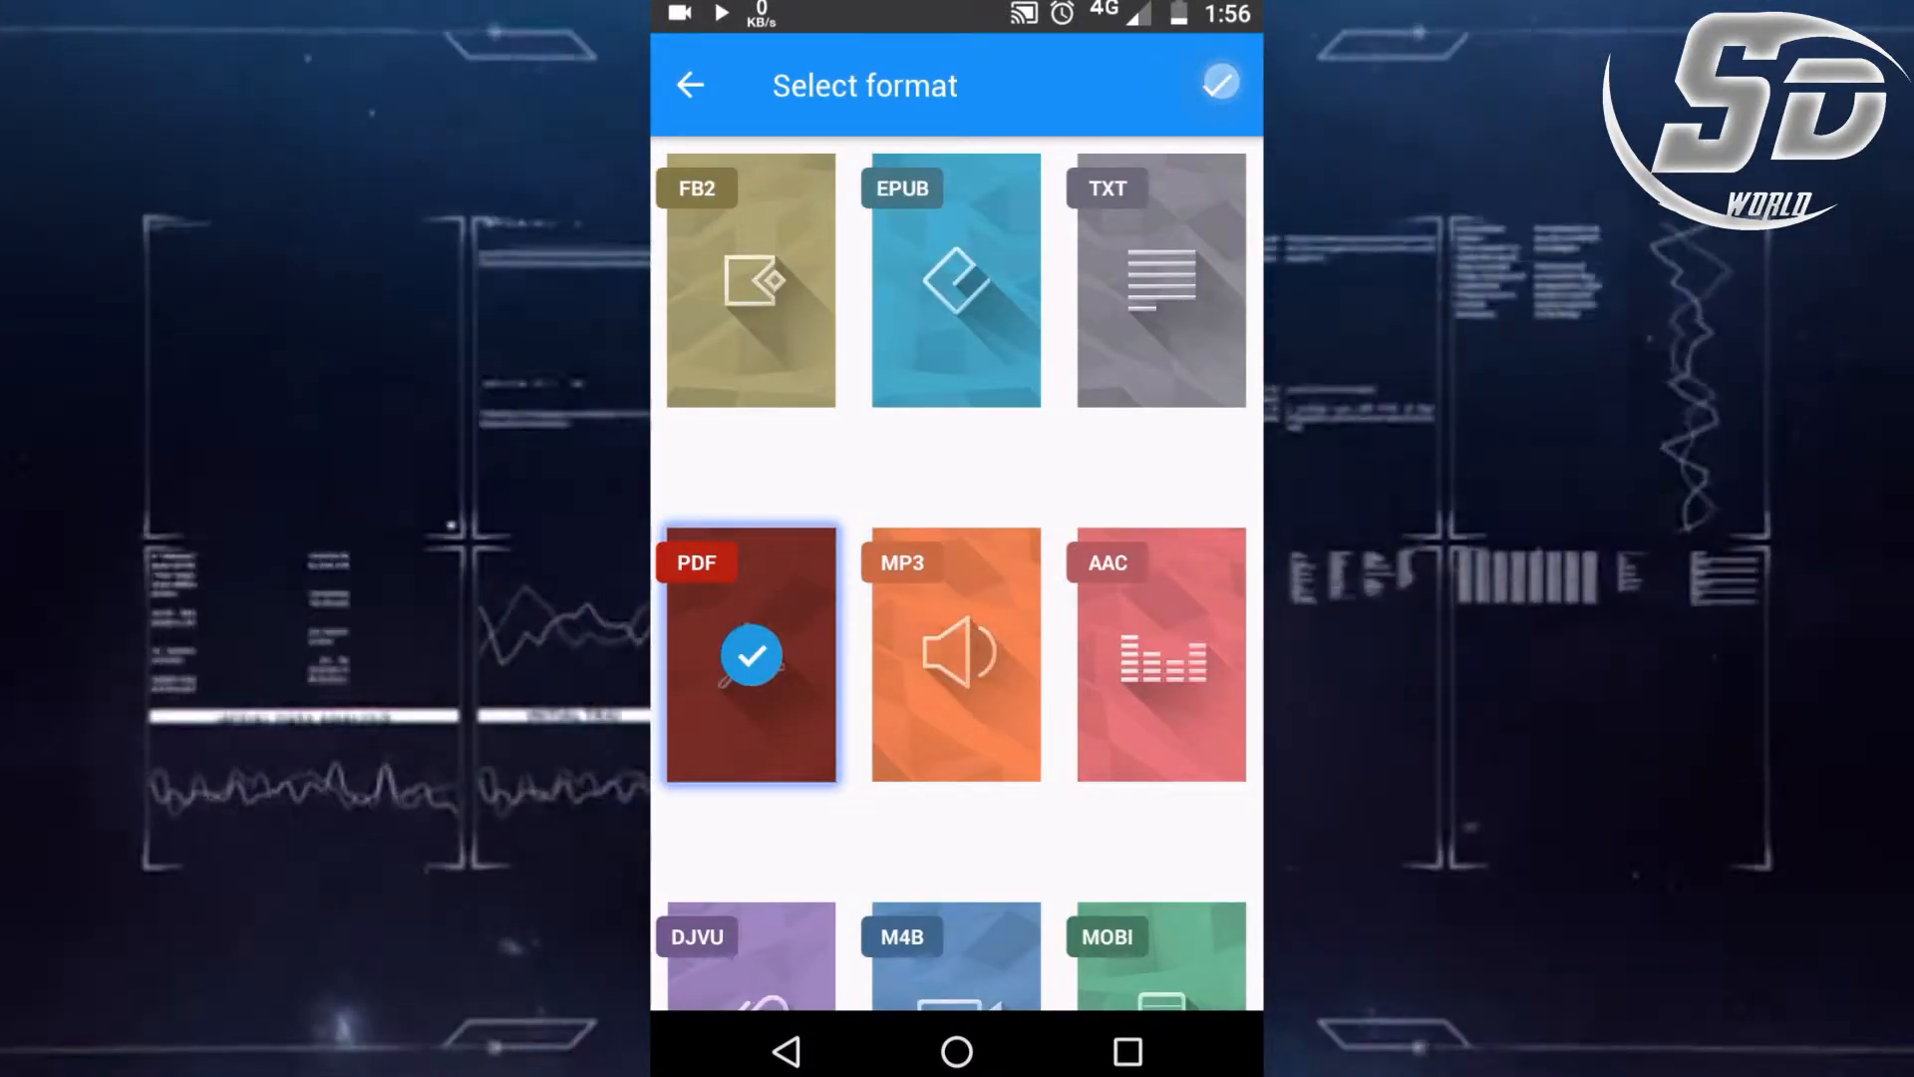
left_click(1219, 86)
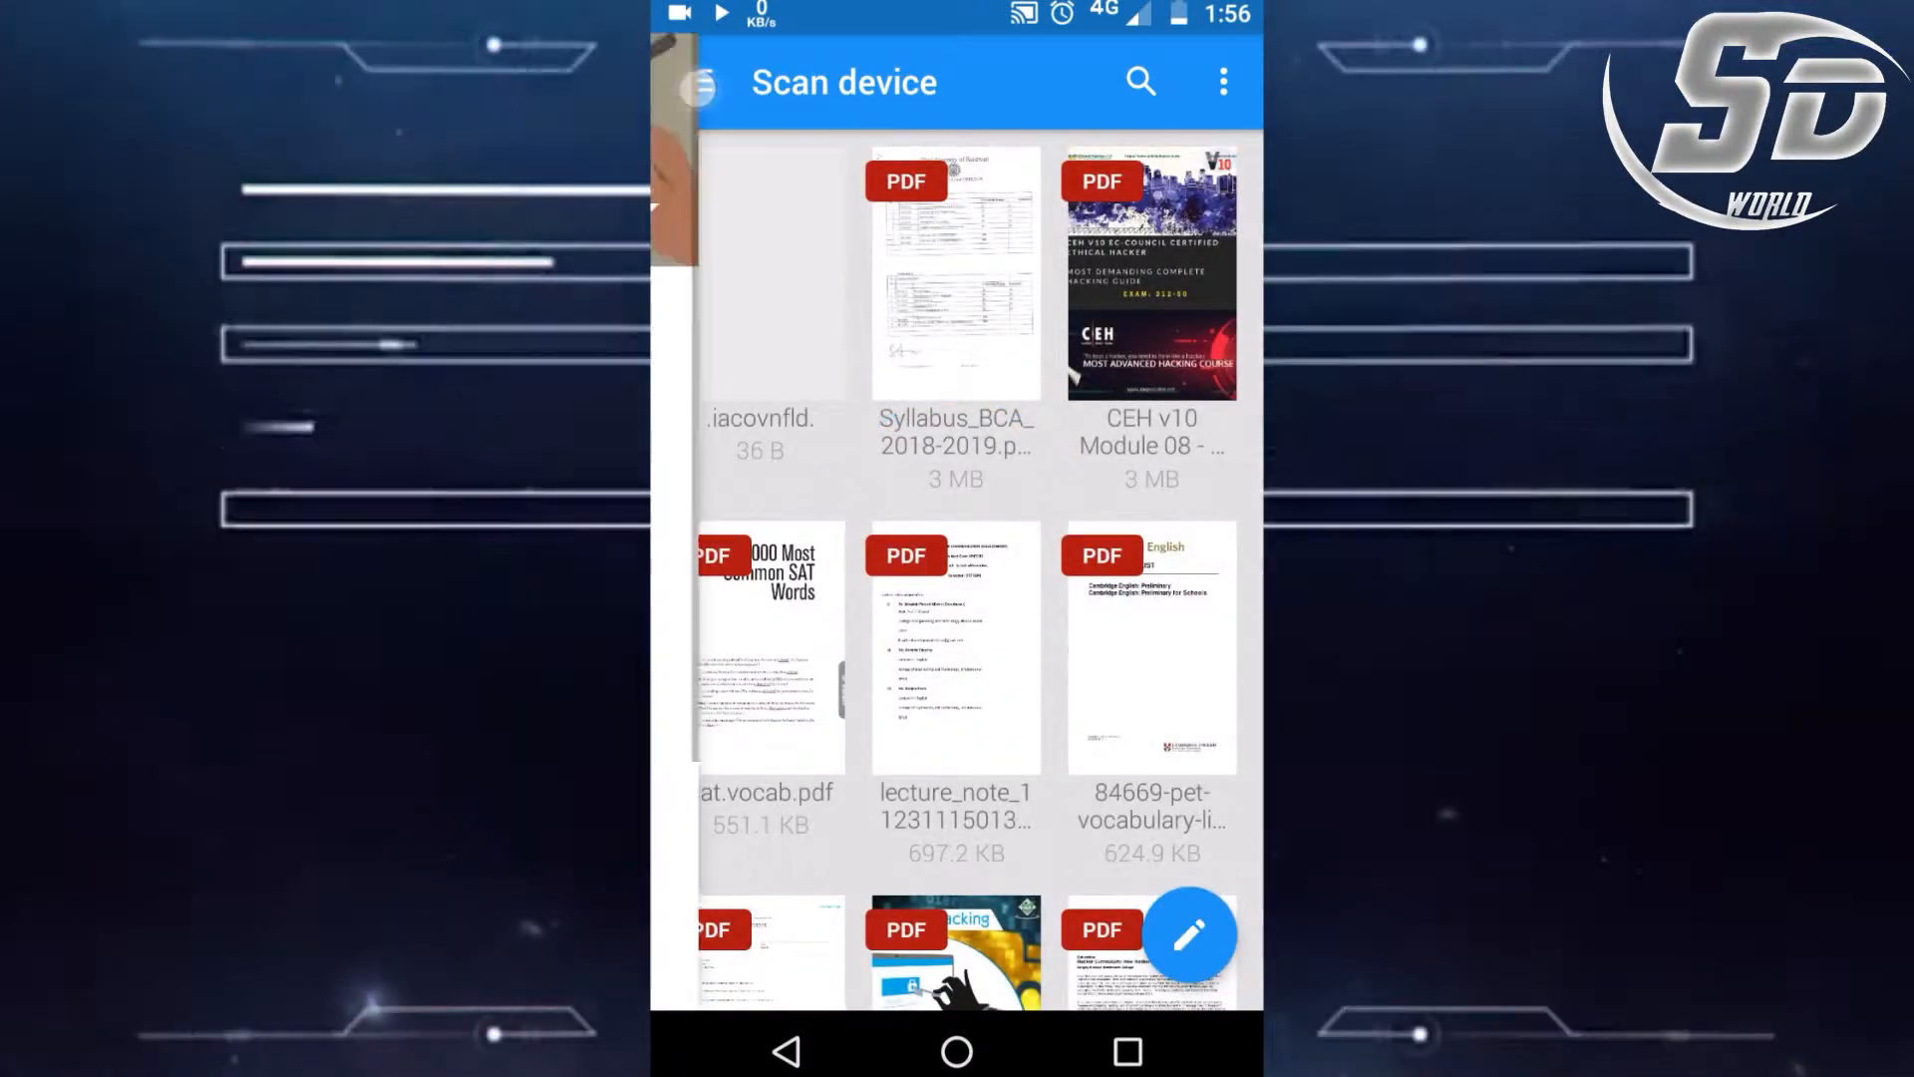
Step: Open the Kali Linux installation PDF from the scan results
left_click(697, 82)
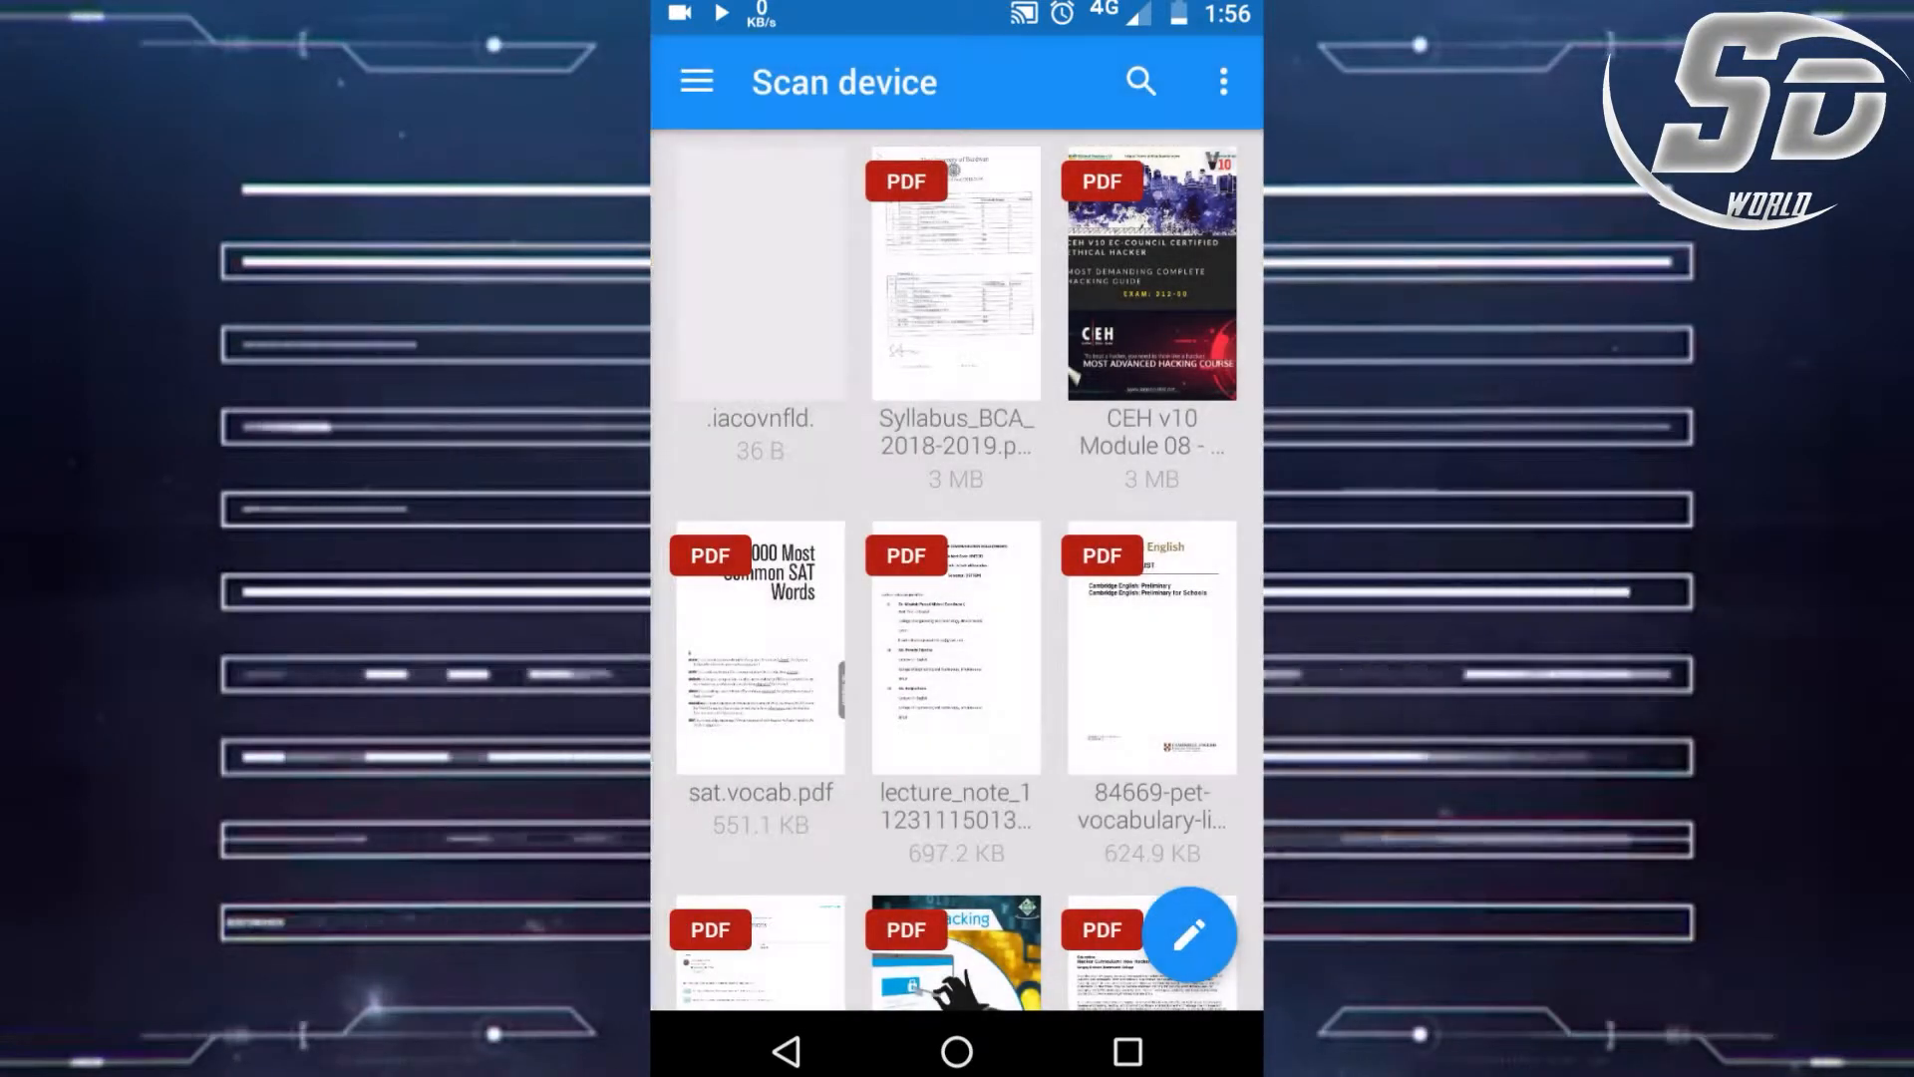
scroll("down", 3)
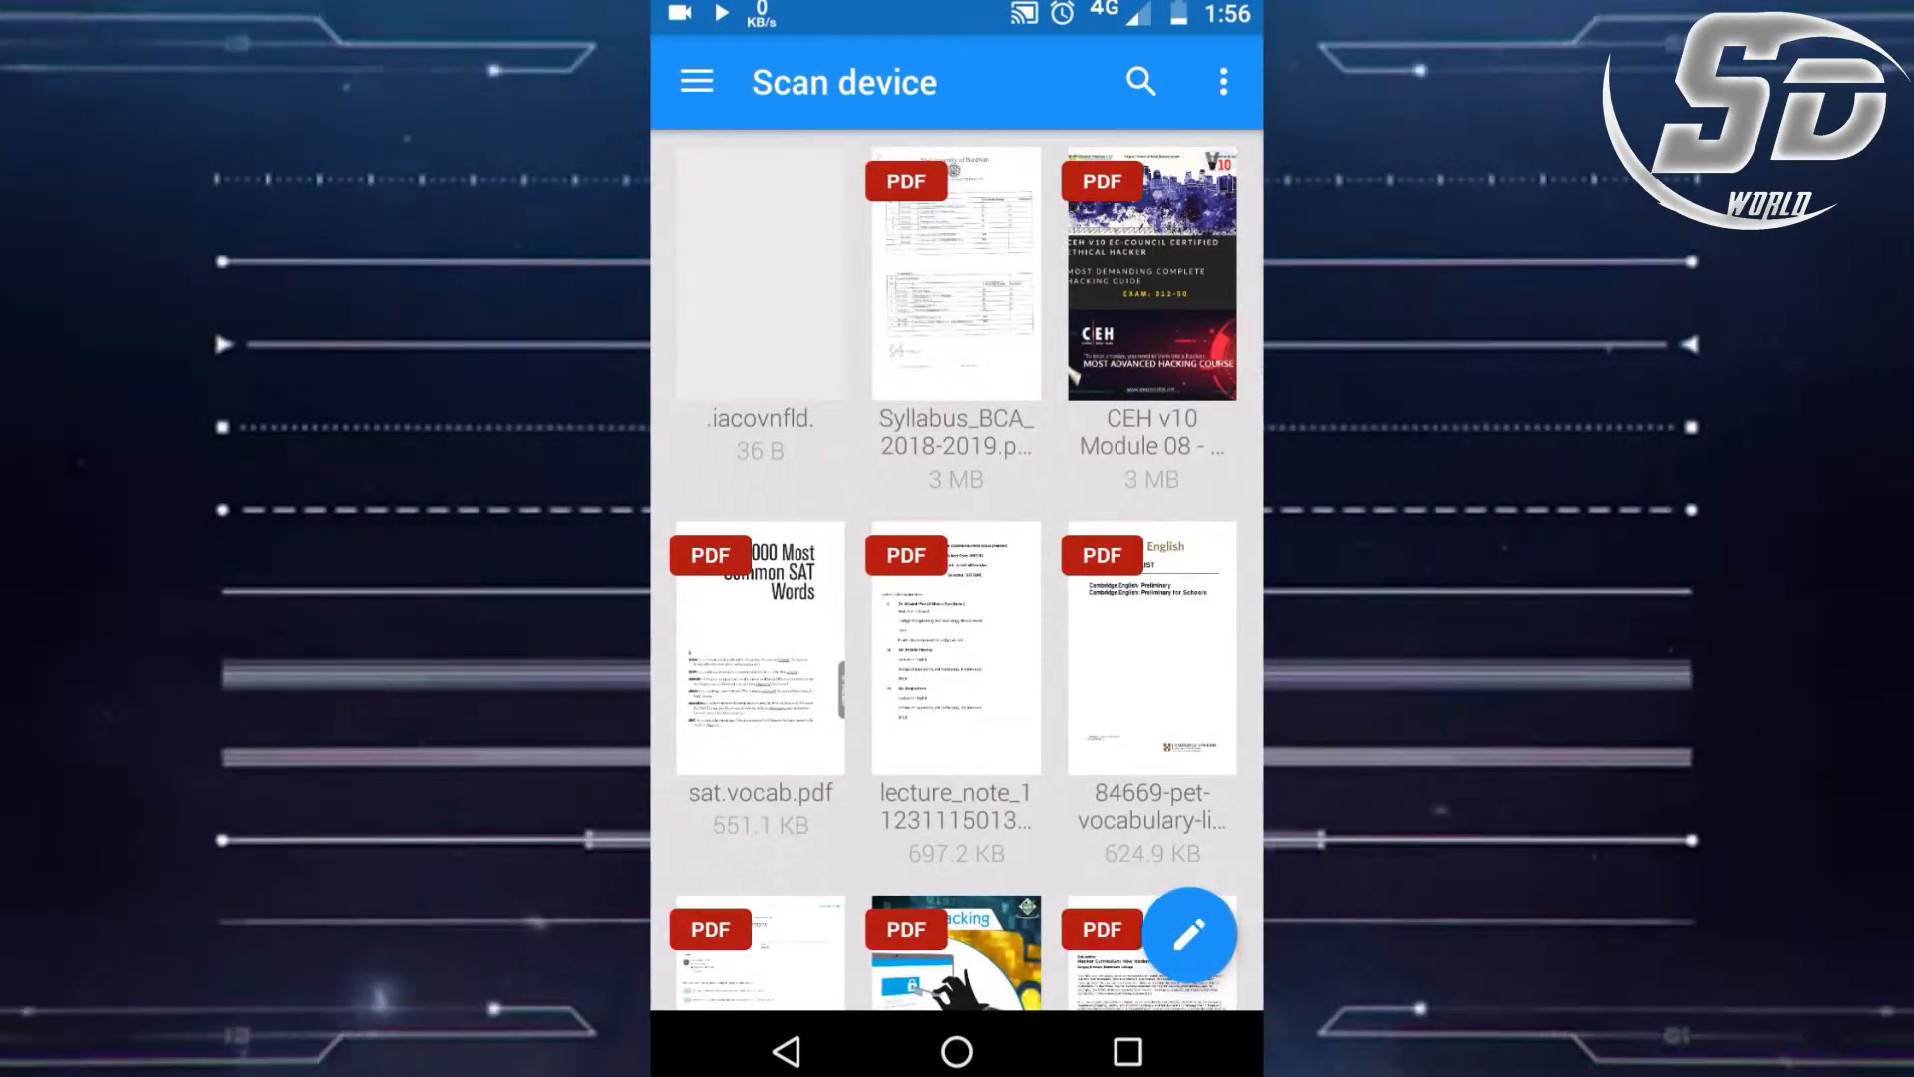
left_click(696, 82)
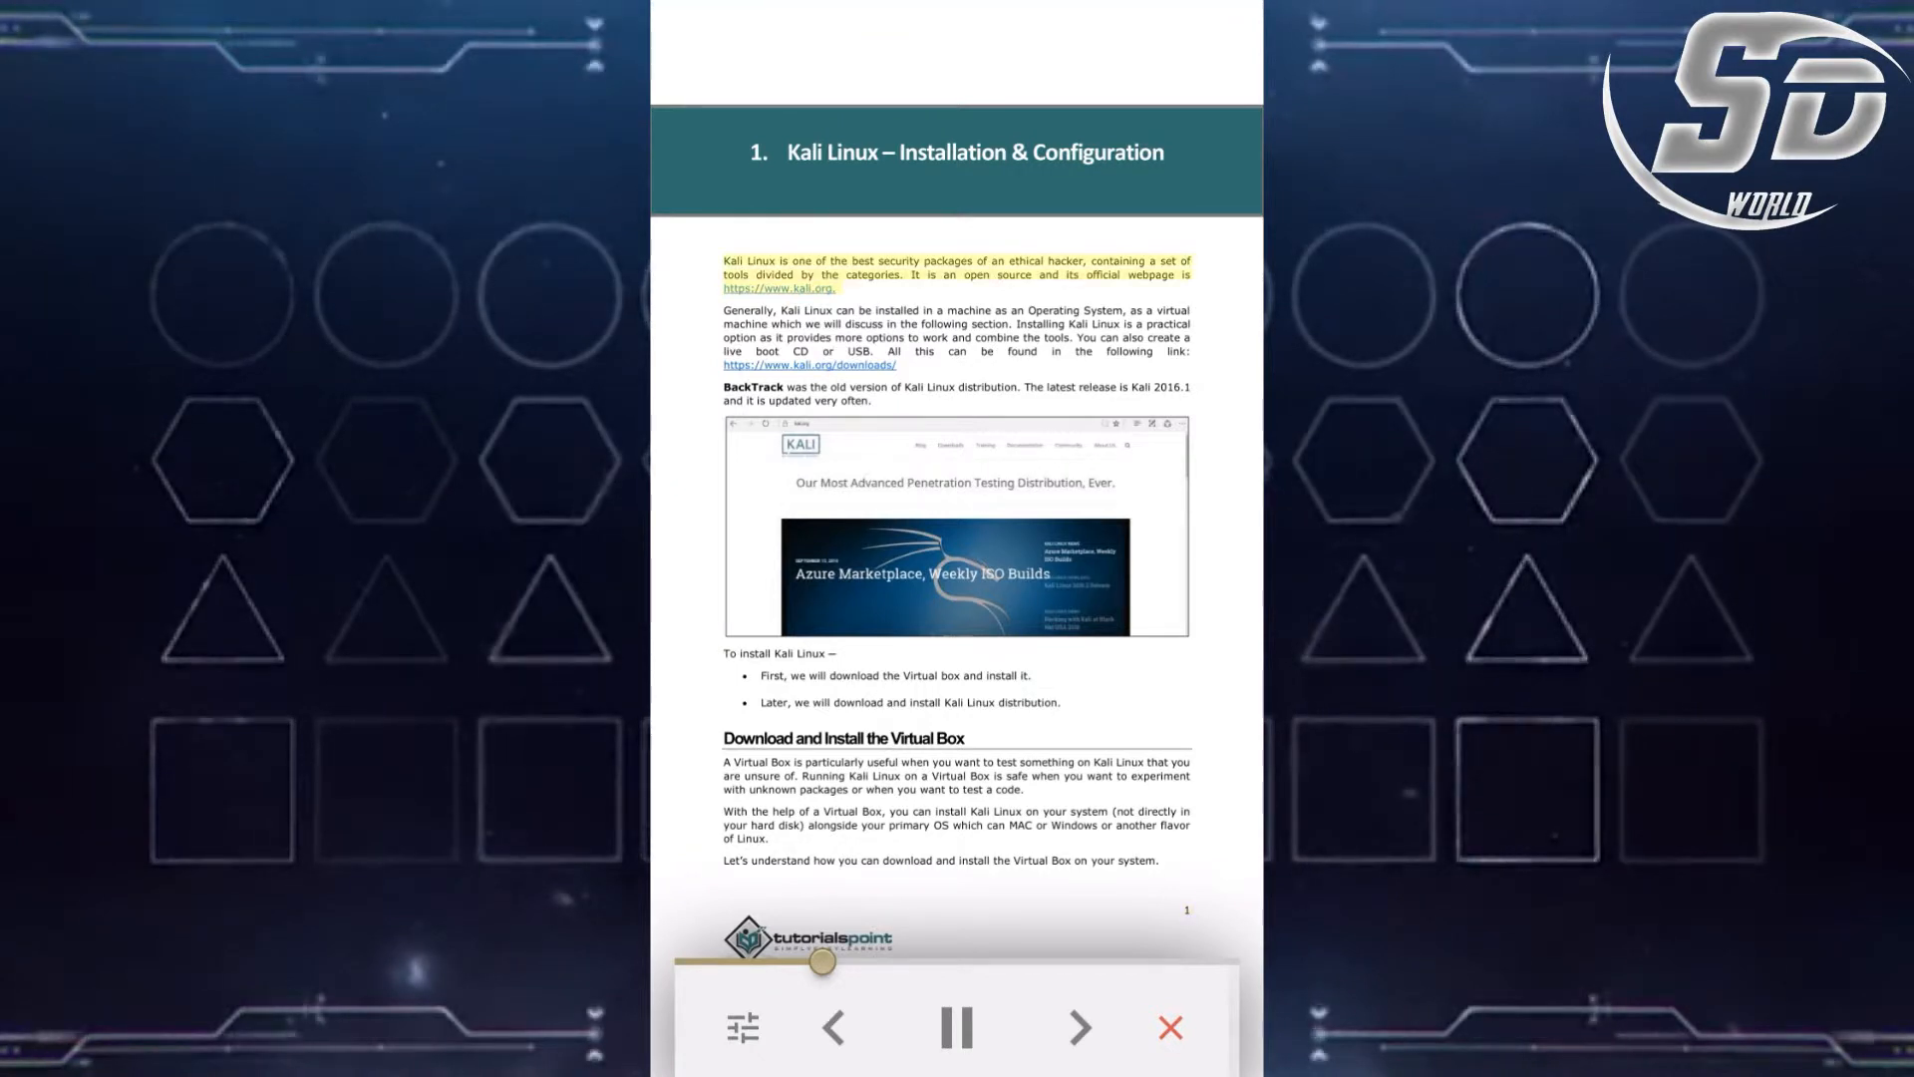
Step: Start text-to-speech on the Kali Linux page and show the rate and pitch settings
left_click(956, 1027)
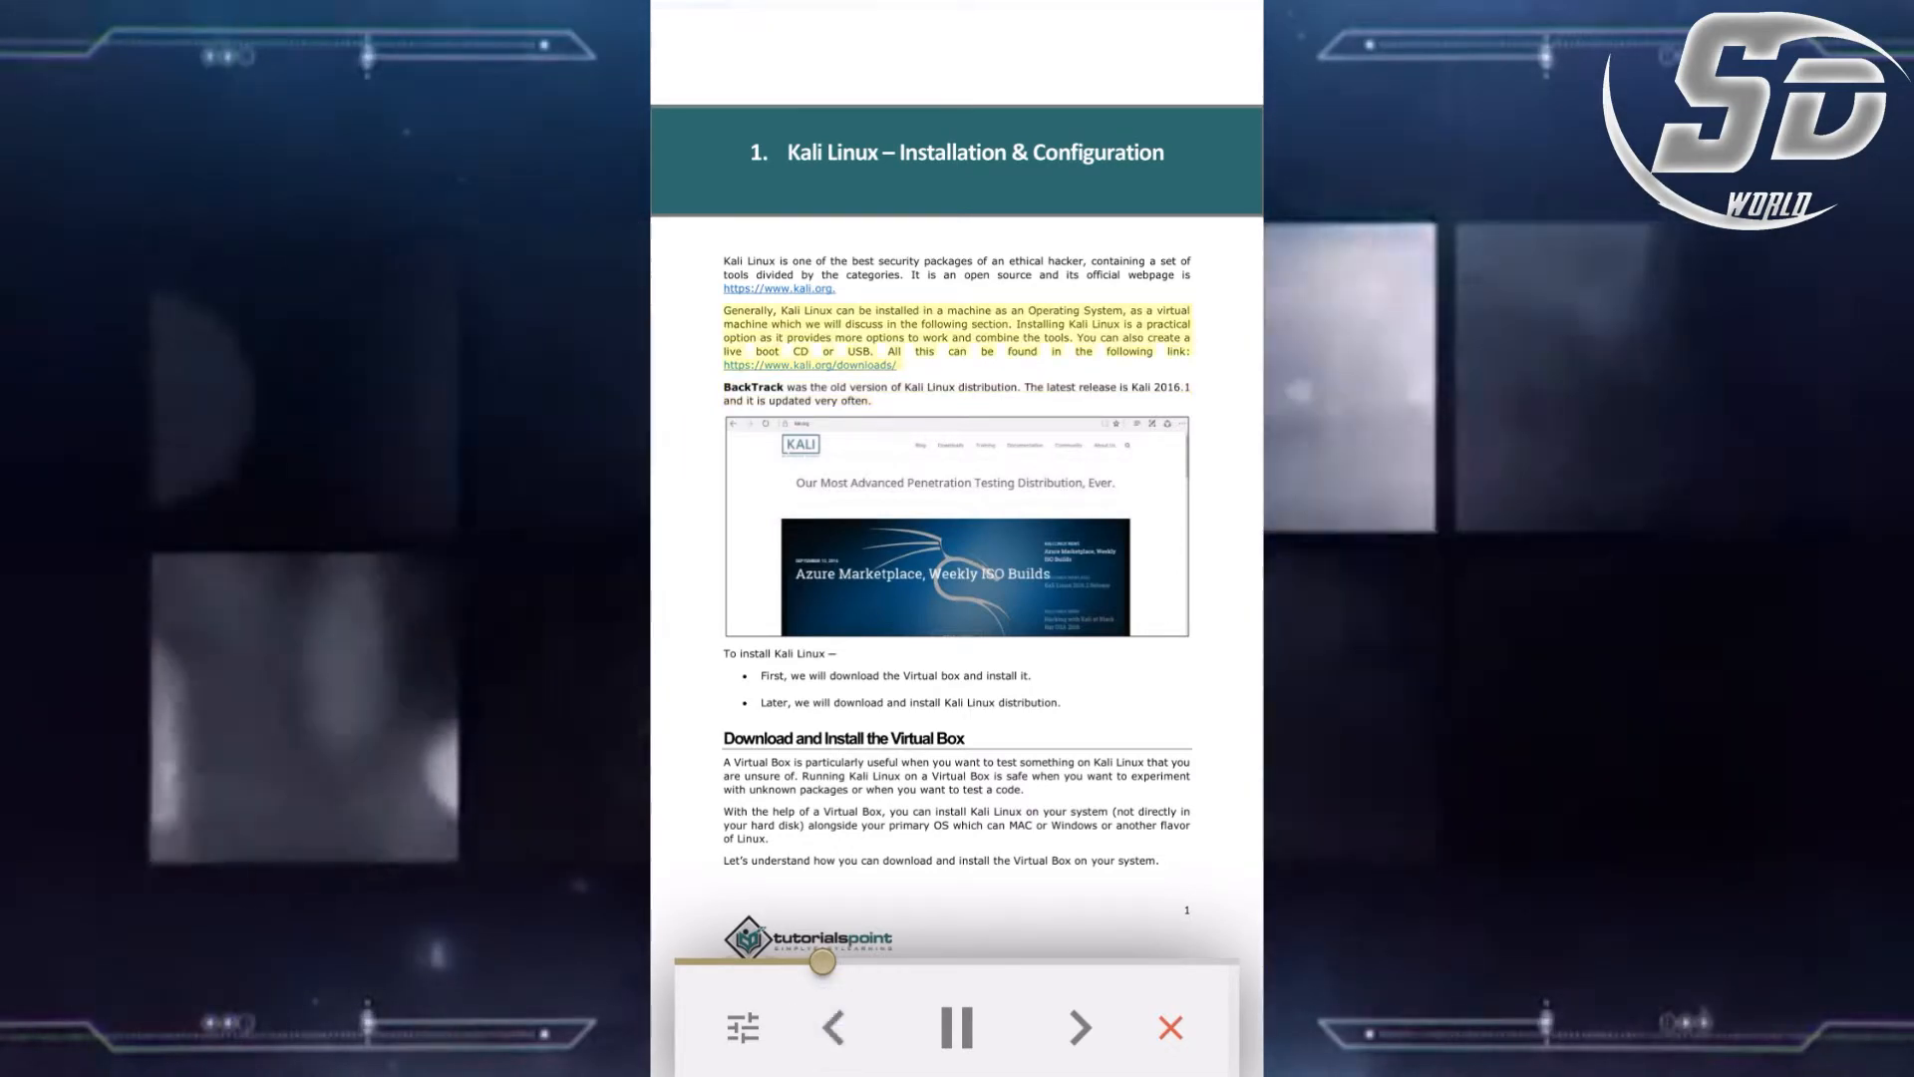
left_click(741, 1027)
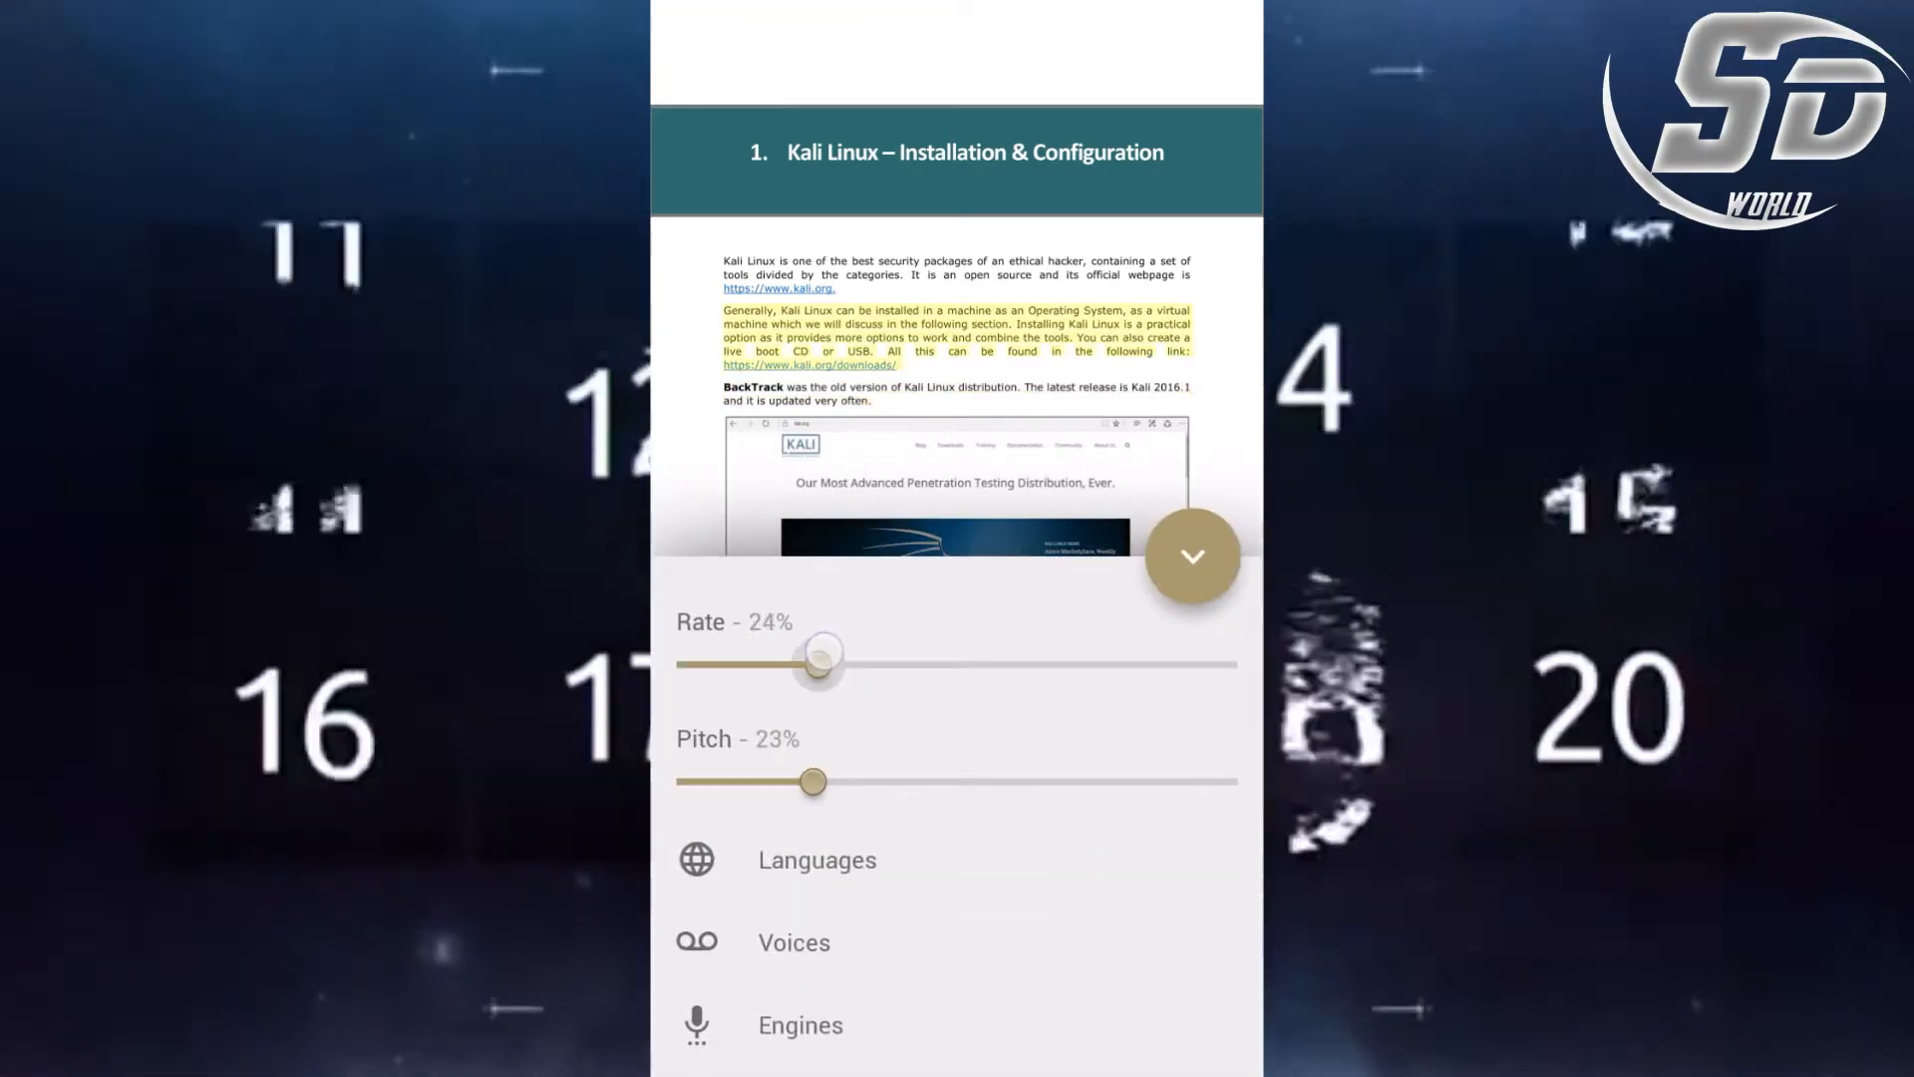
Step: Raise the speech pitch and rate, then pause the read-aloud
left_click_drag(815, 782, 849, 779)
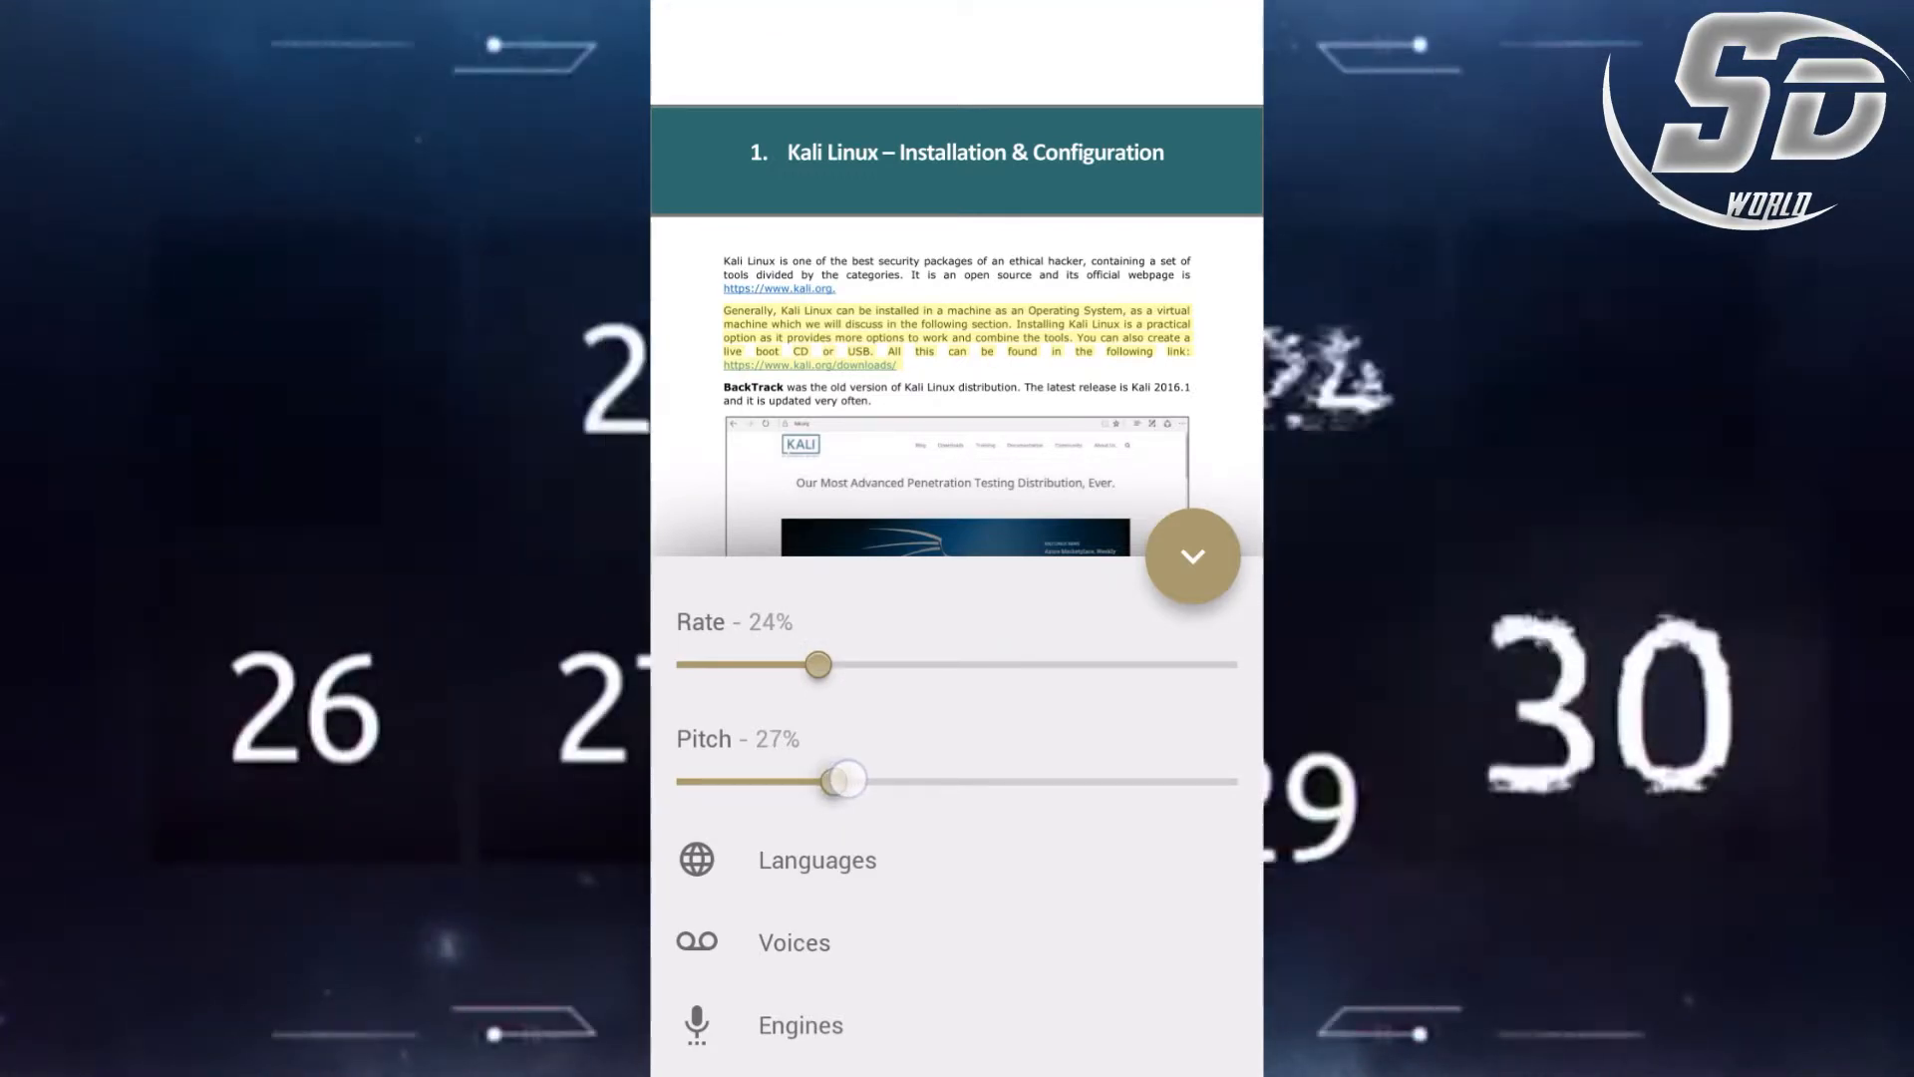
left_click_drag(820, 664, 962, 648)
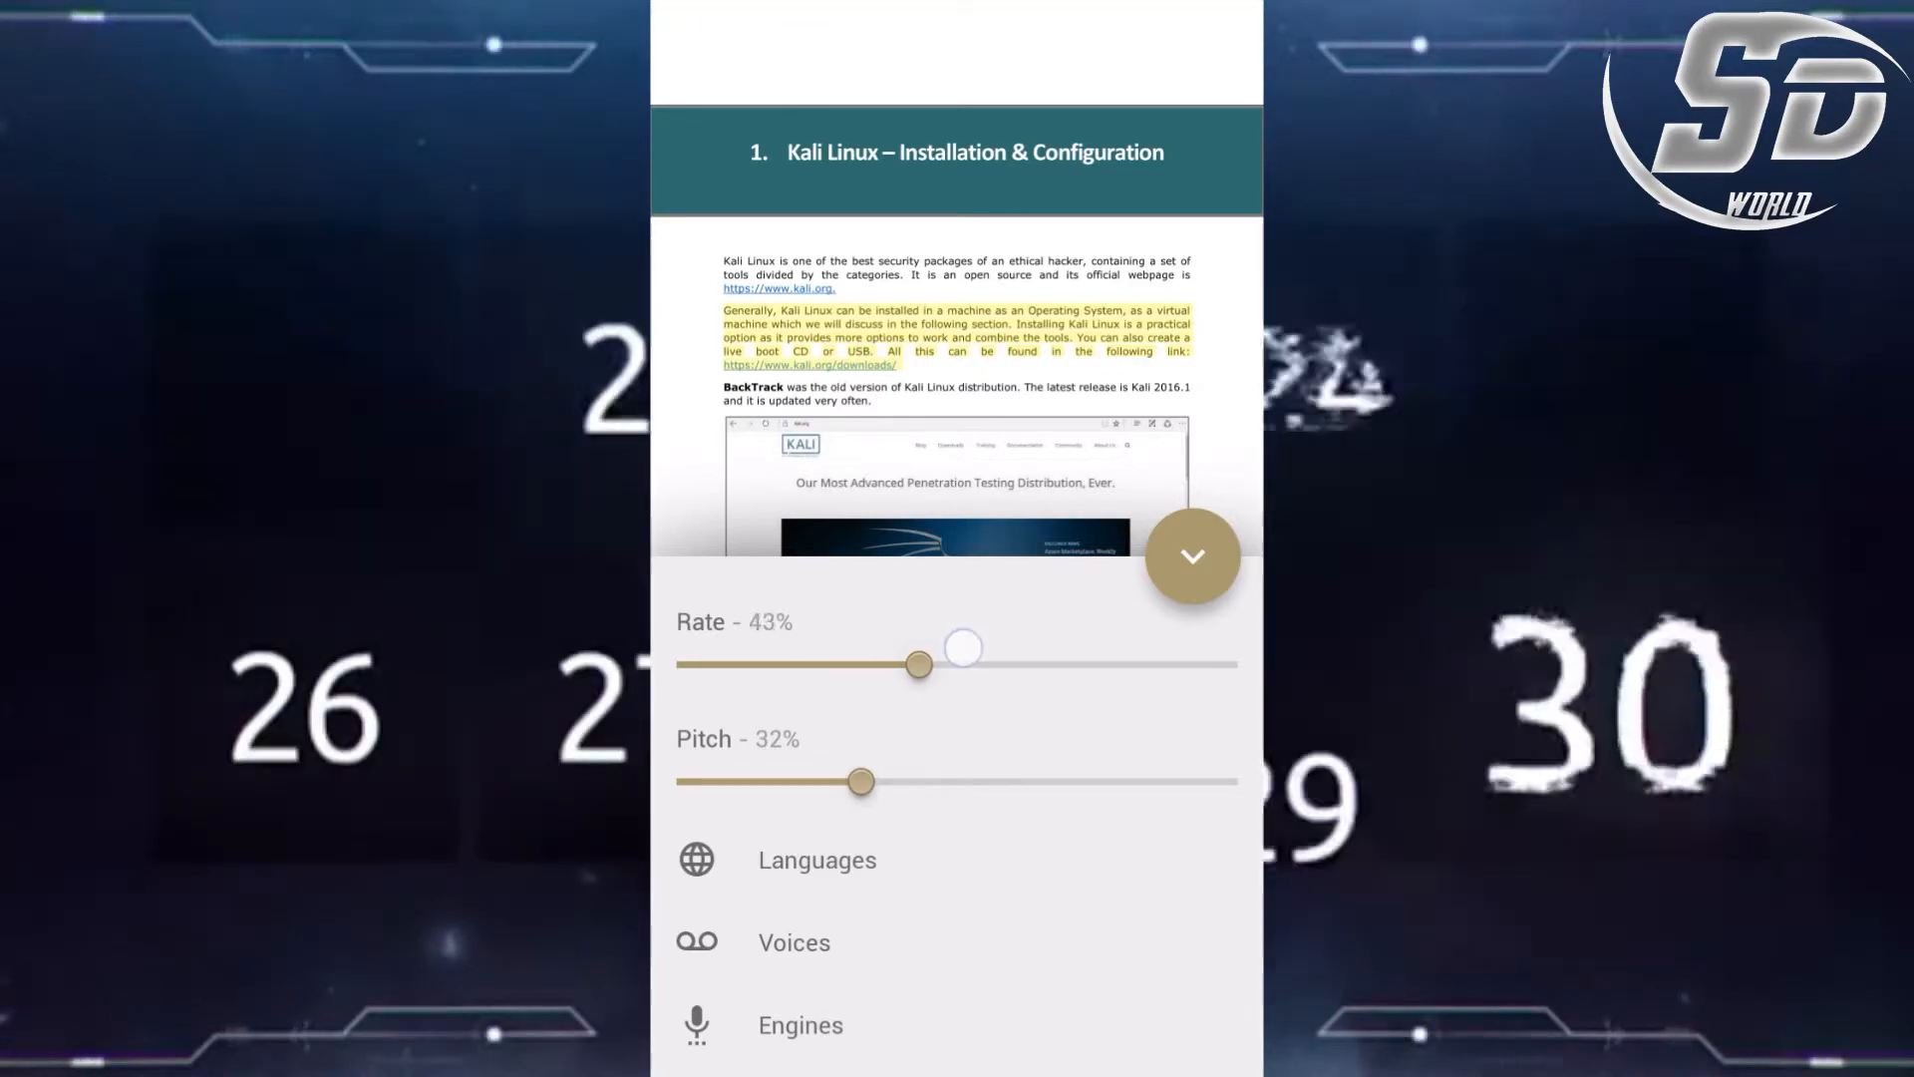
left_click_drag(963, 648, 986, 664)
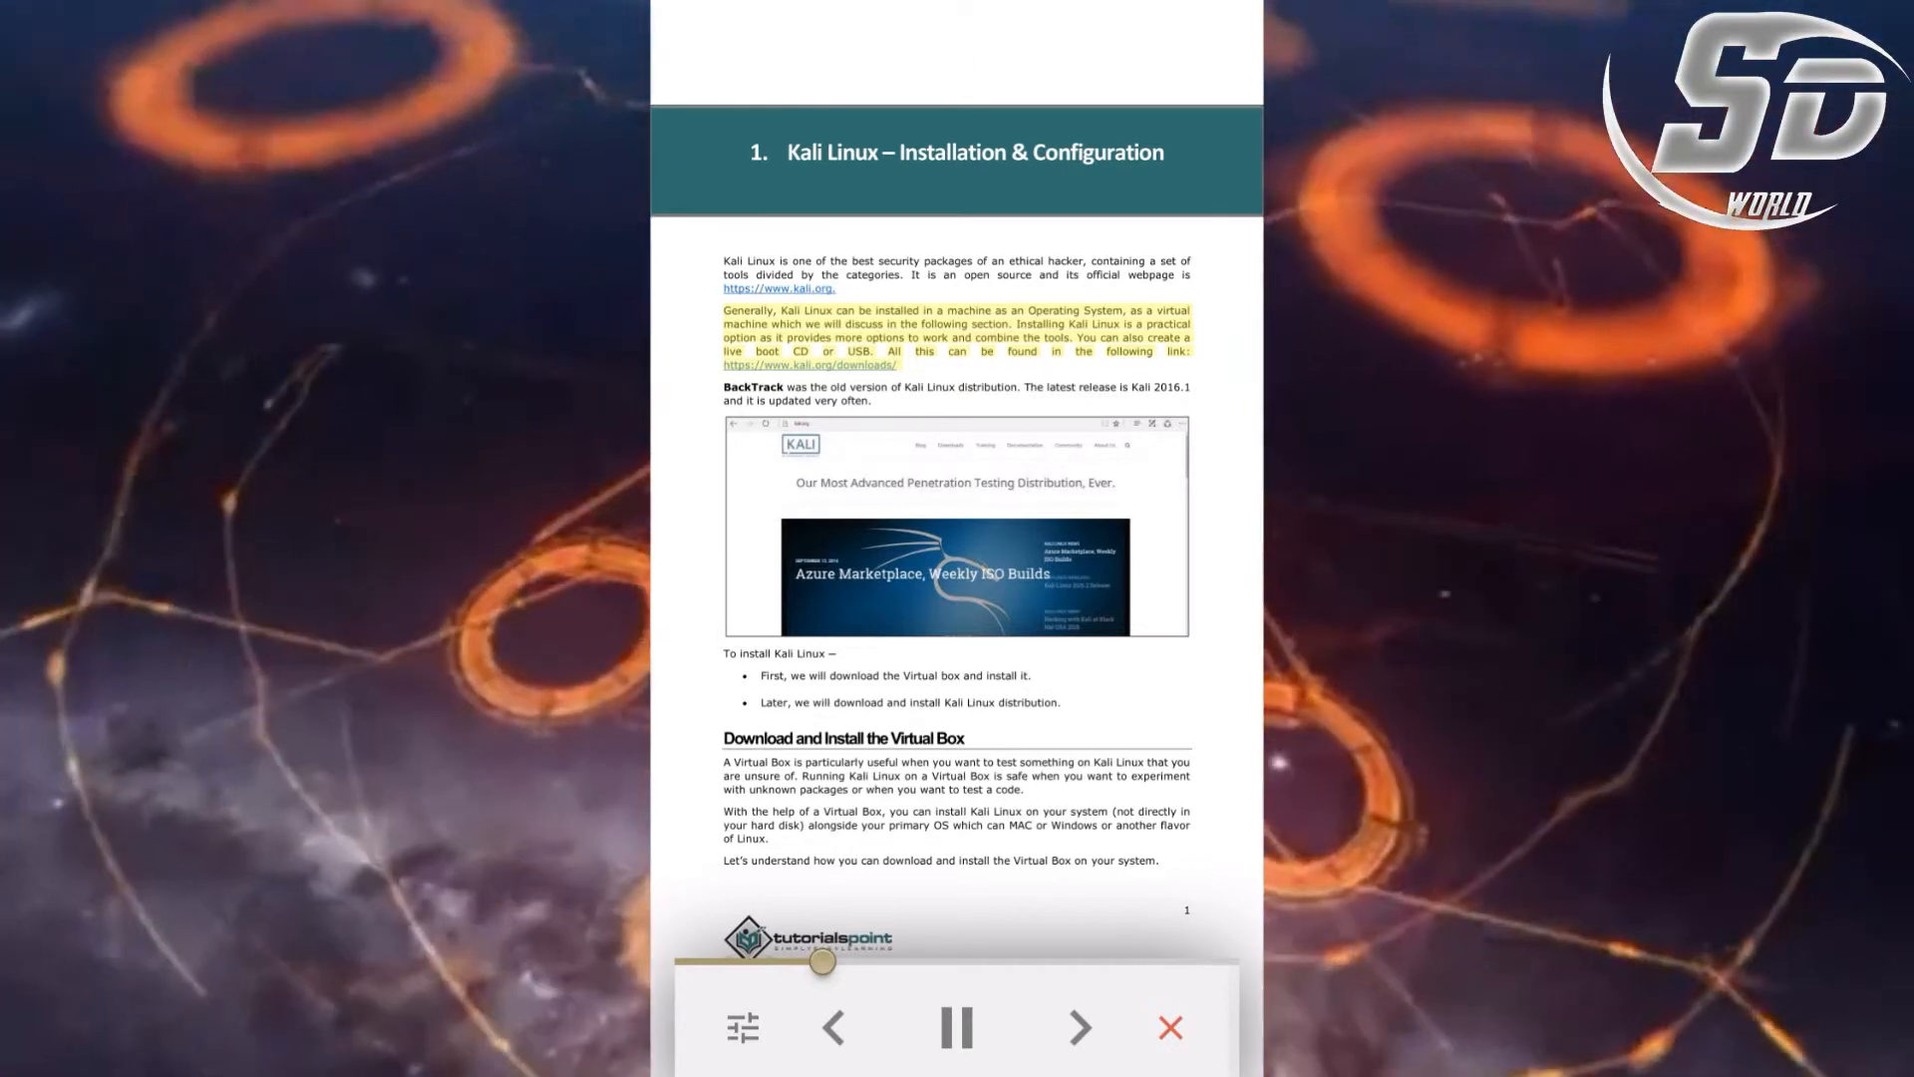
left_click(956, 1027)
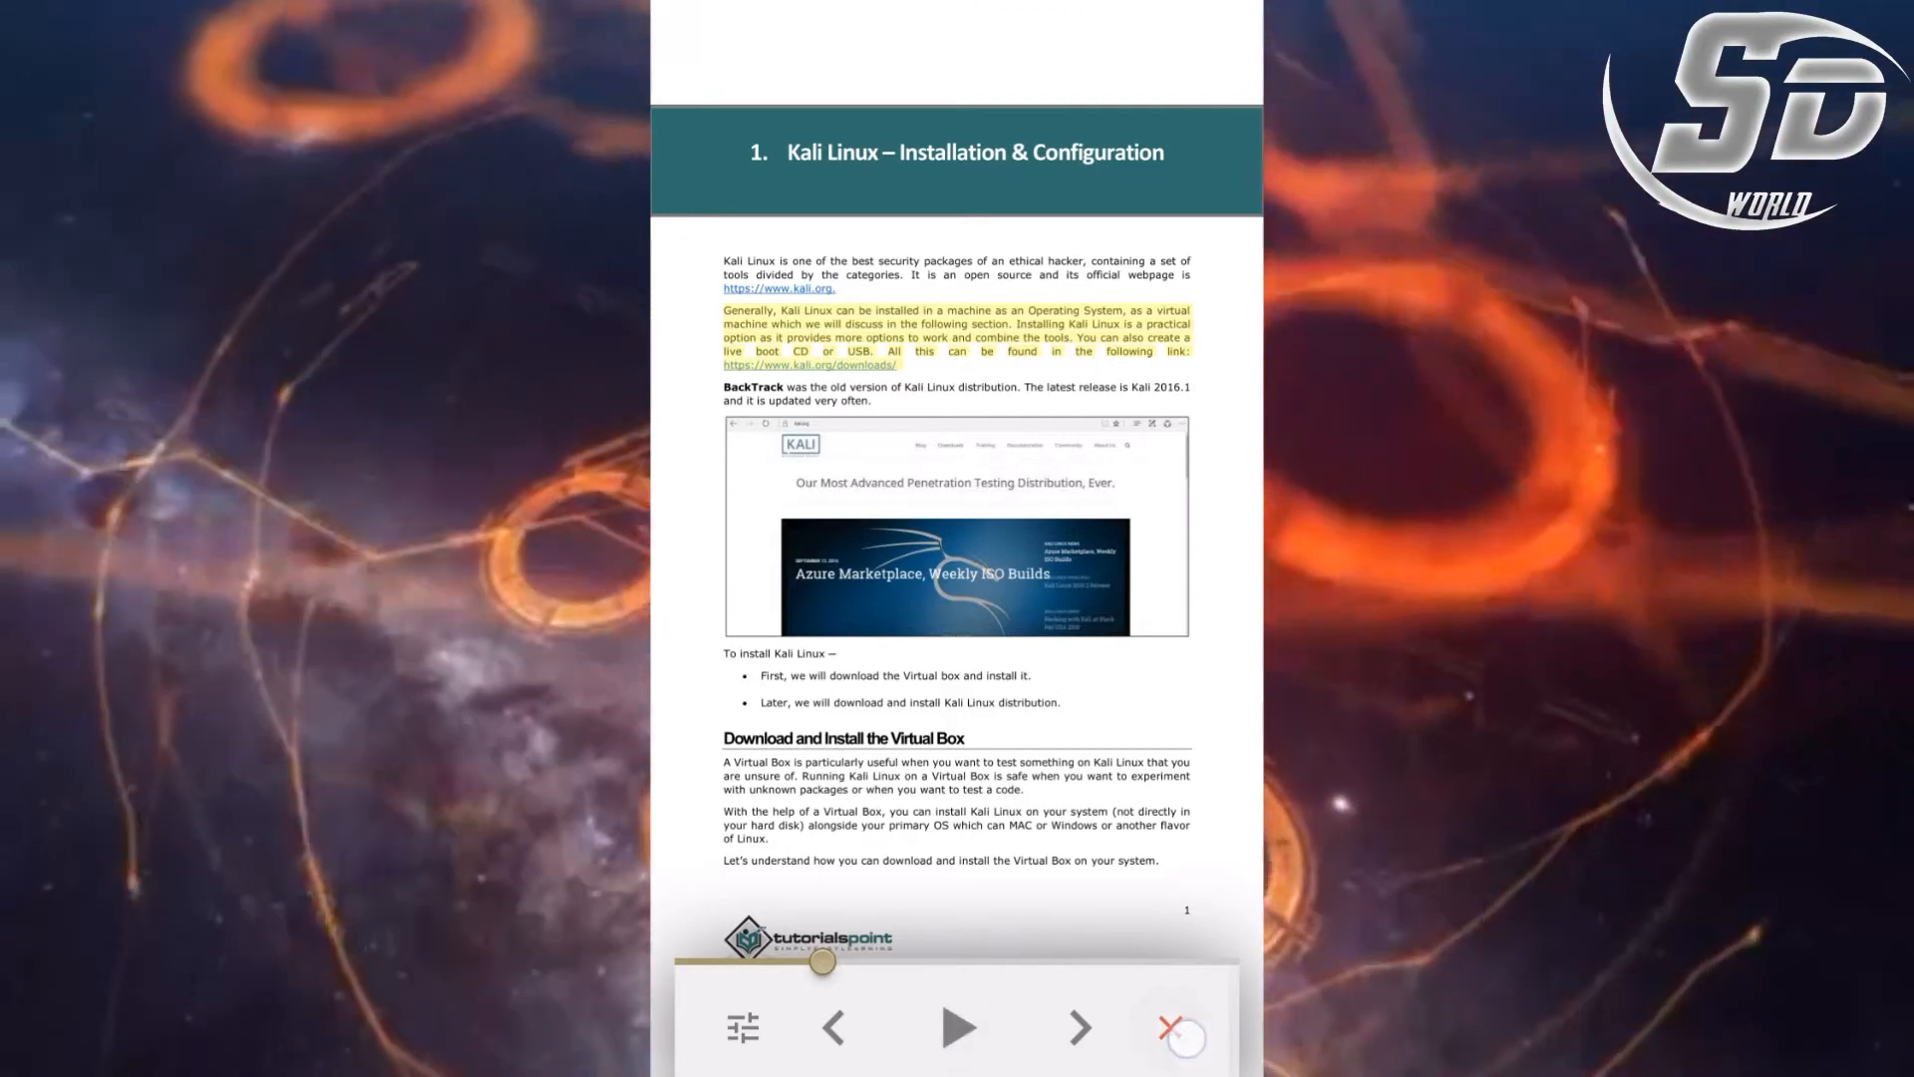